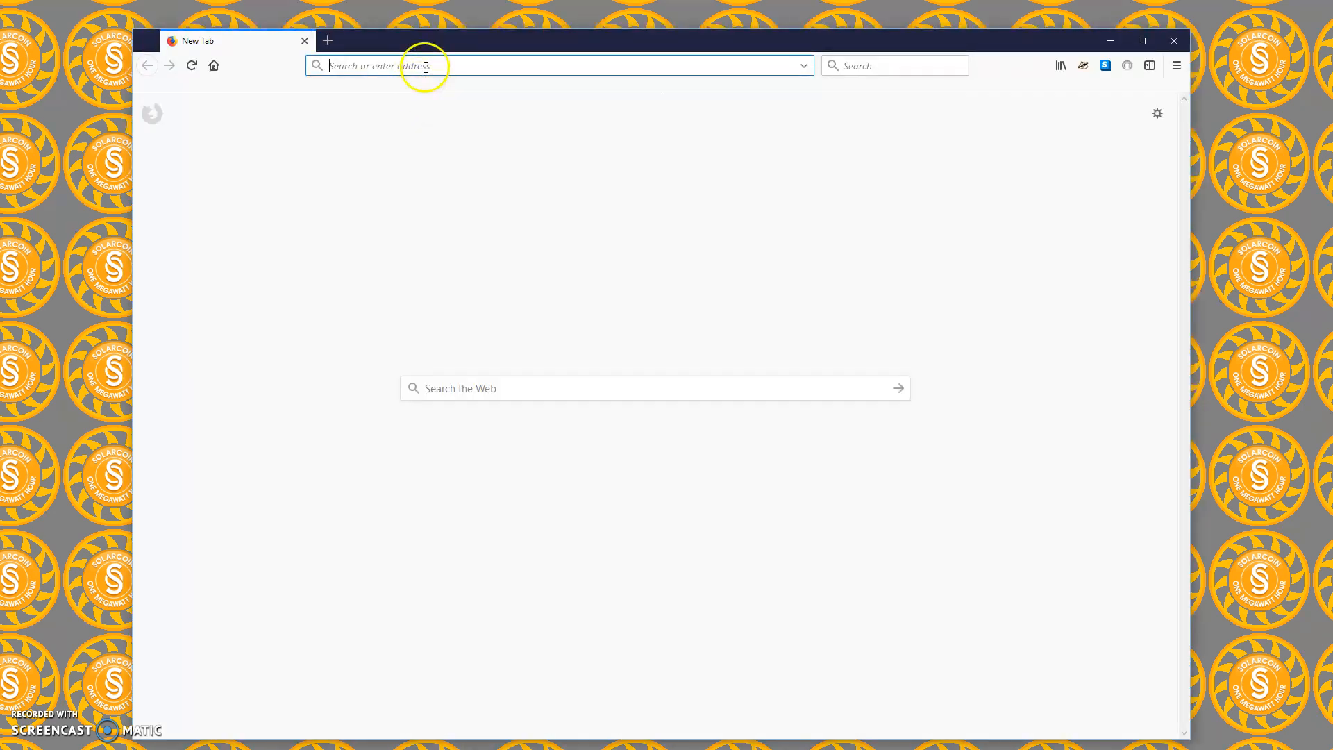
# Step: Go to solarcoin.org and start downloading SolarCoin Core 2.1.8 for Windows
pyautogui.write('ww')
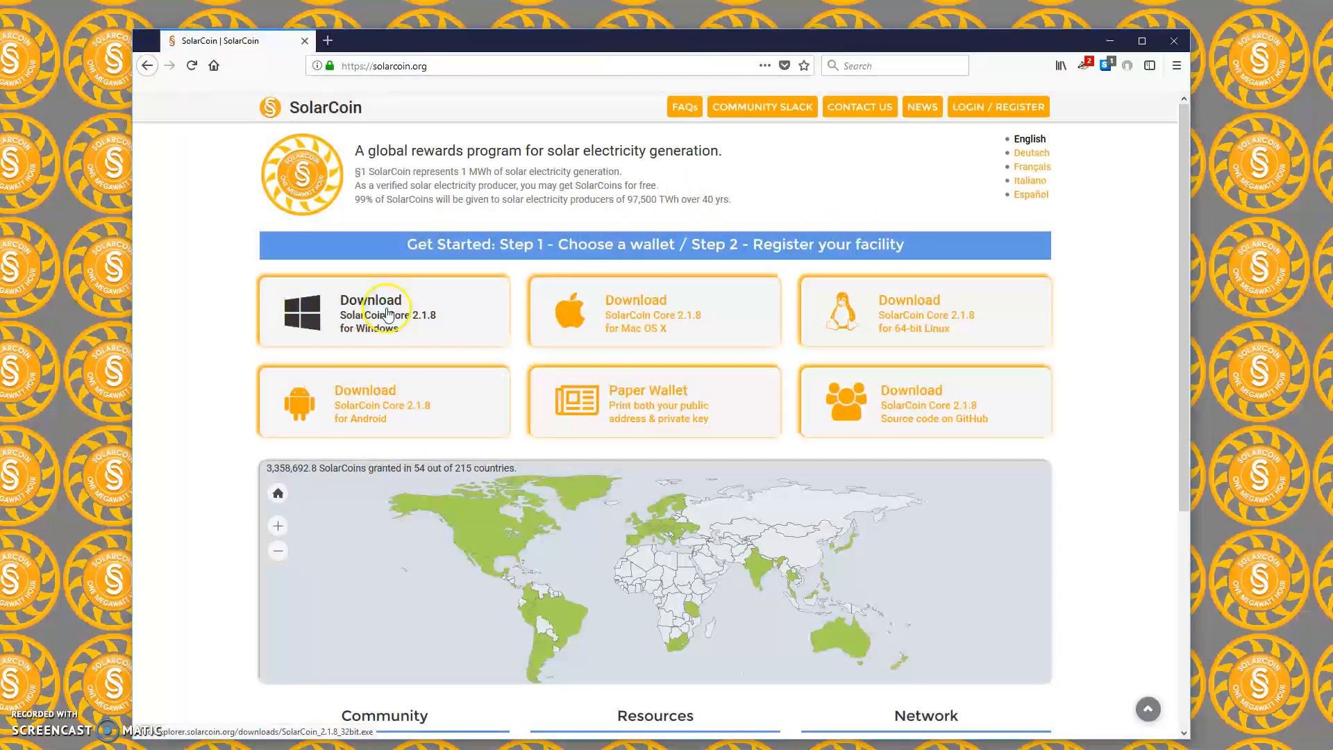
pyautogui.click(383, 309)
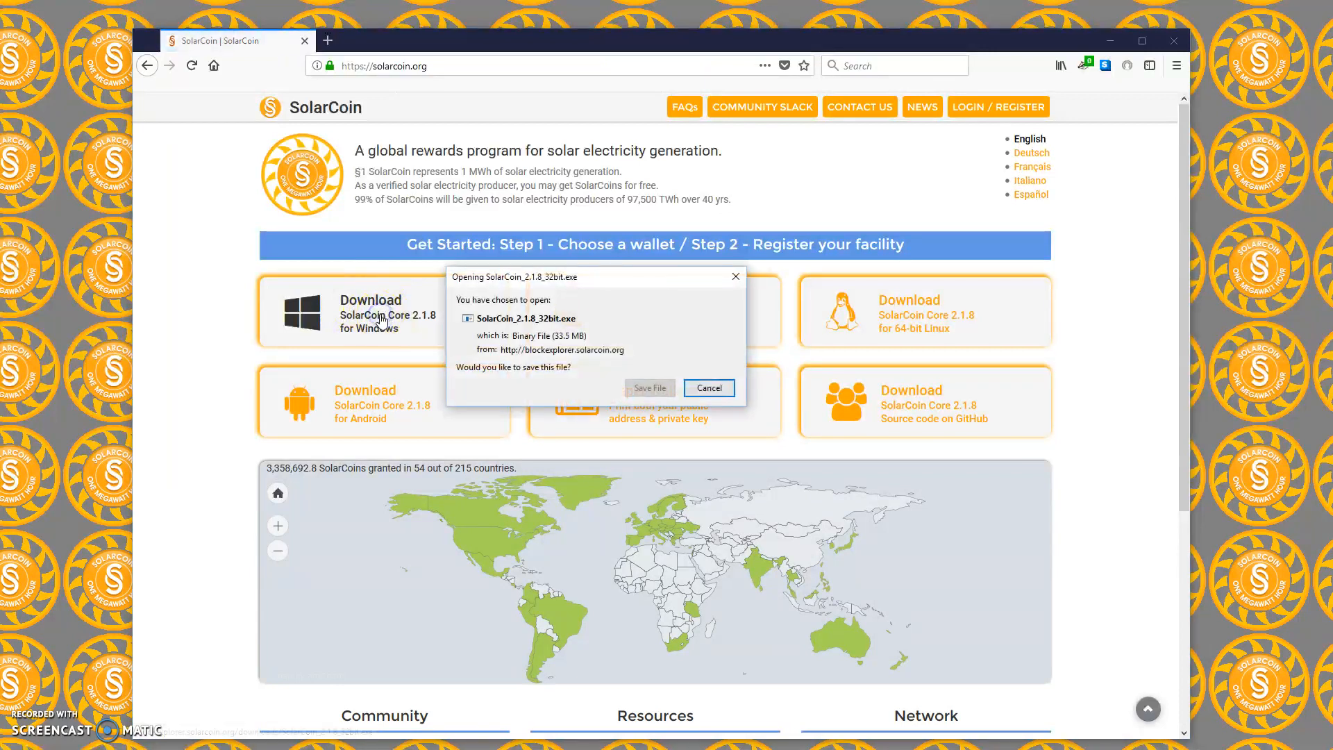
# Step: Save the SolarCoin_2.1.8_32bit.exe installer and run it from downloads
pyautogui.click(706, 387)
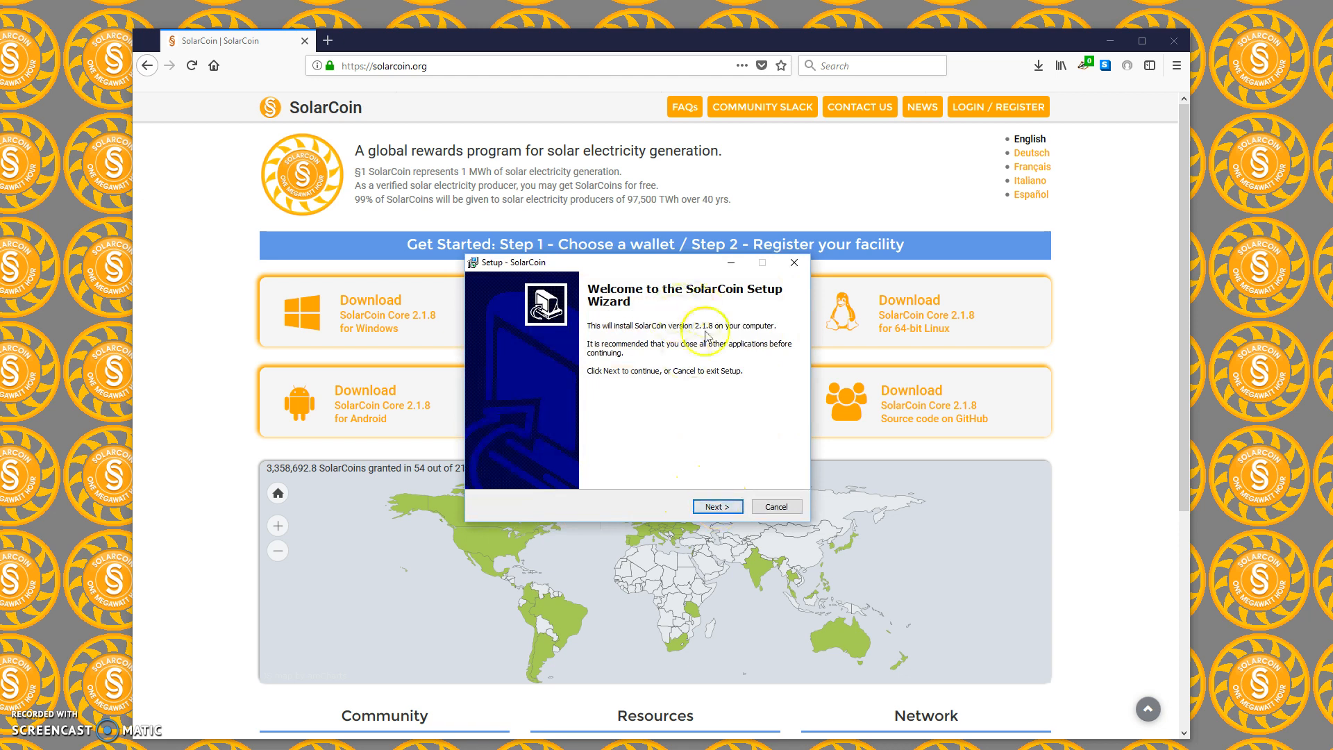
# Step: Install SolarCoin to the default existing folder with full components and a desktop icon for all users
pyautogui.click(716, 506)
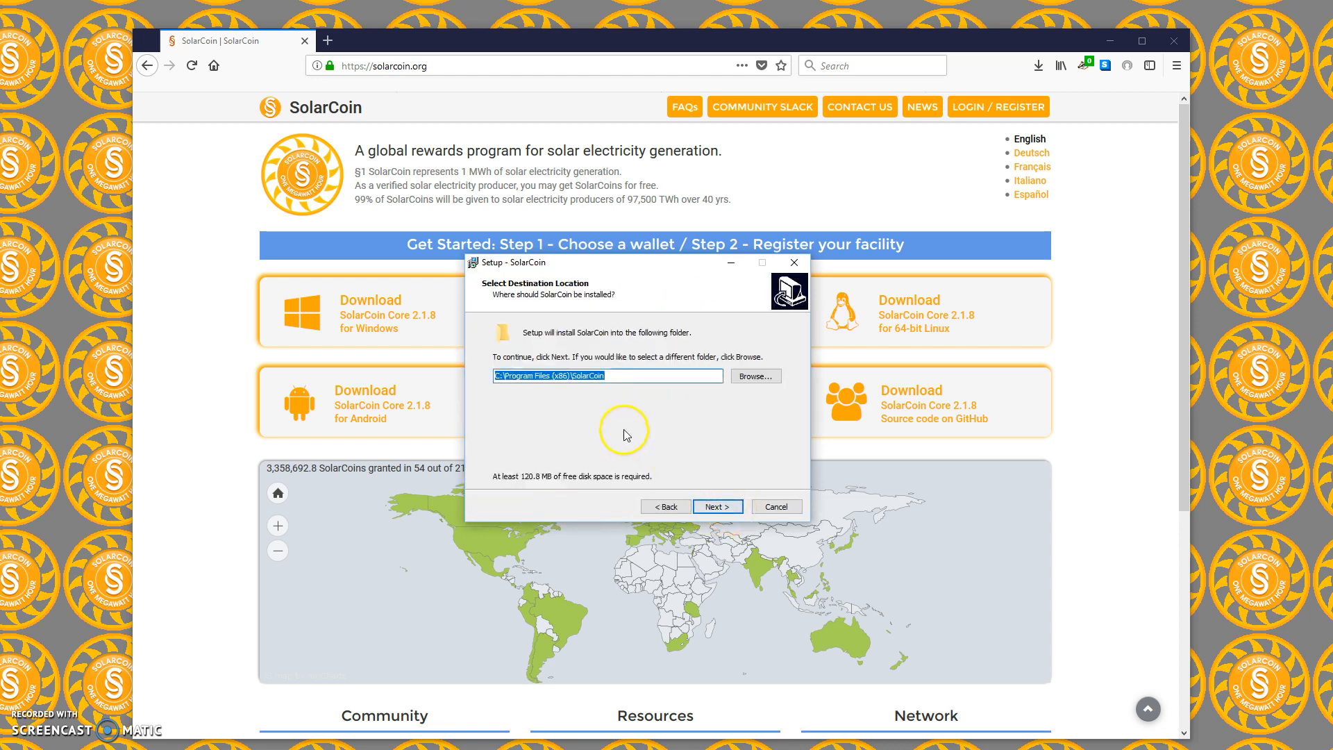
pyautogui.click(716, 505)
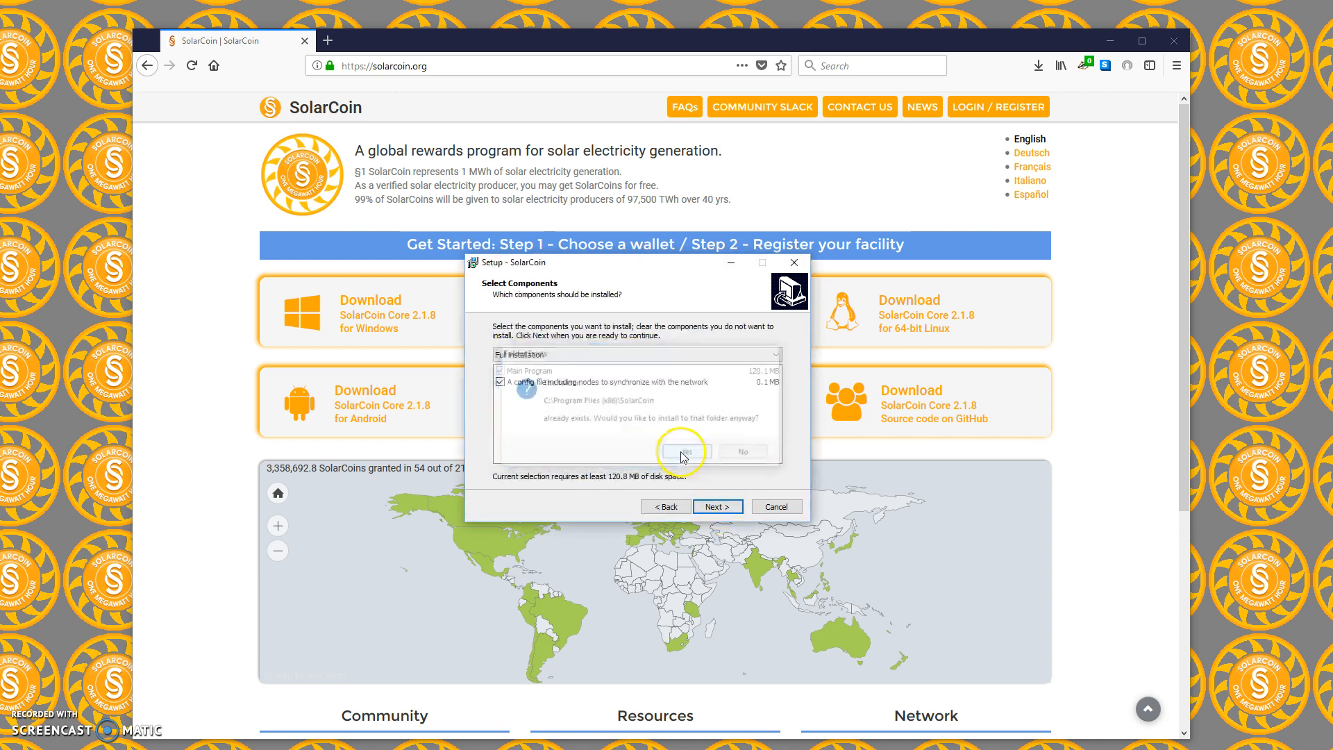
pyautogui.click(680, 451)
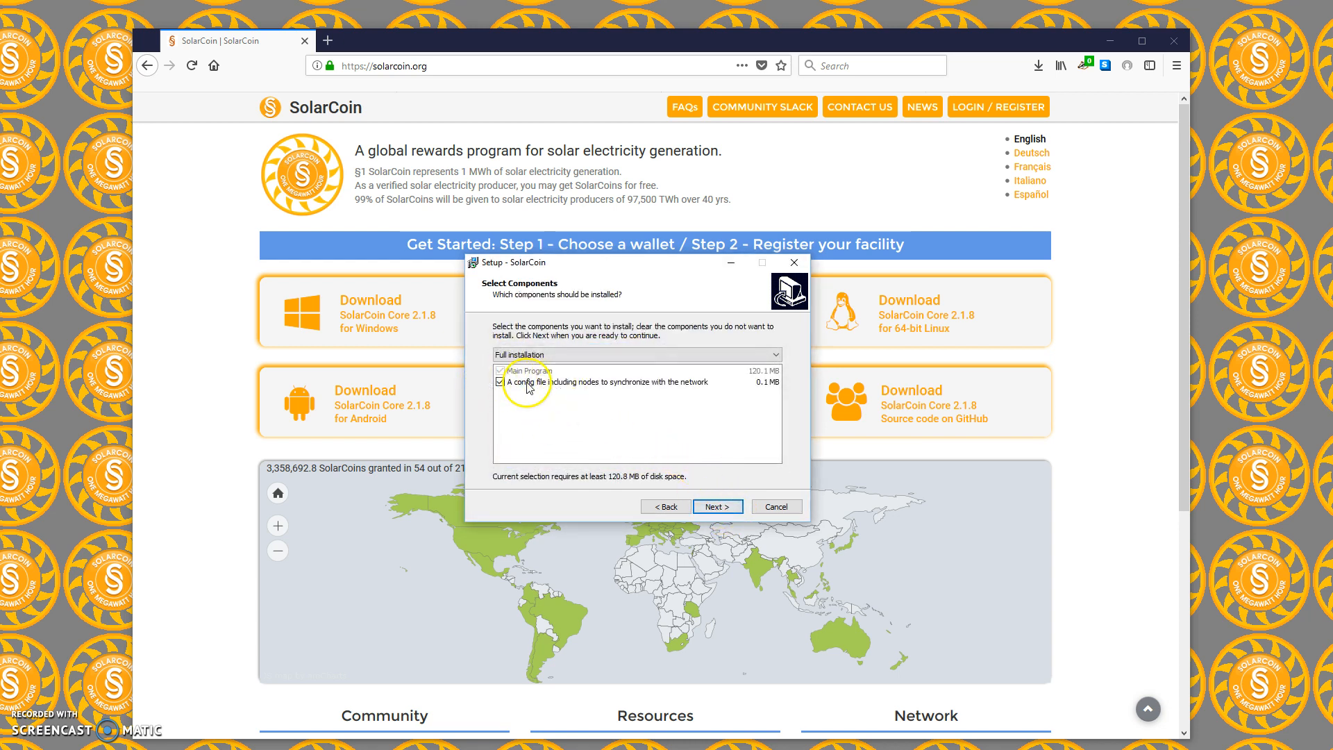
pyautogui.moveTo(672, 463)
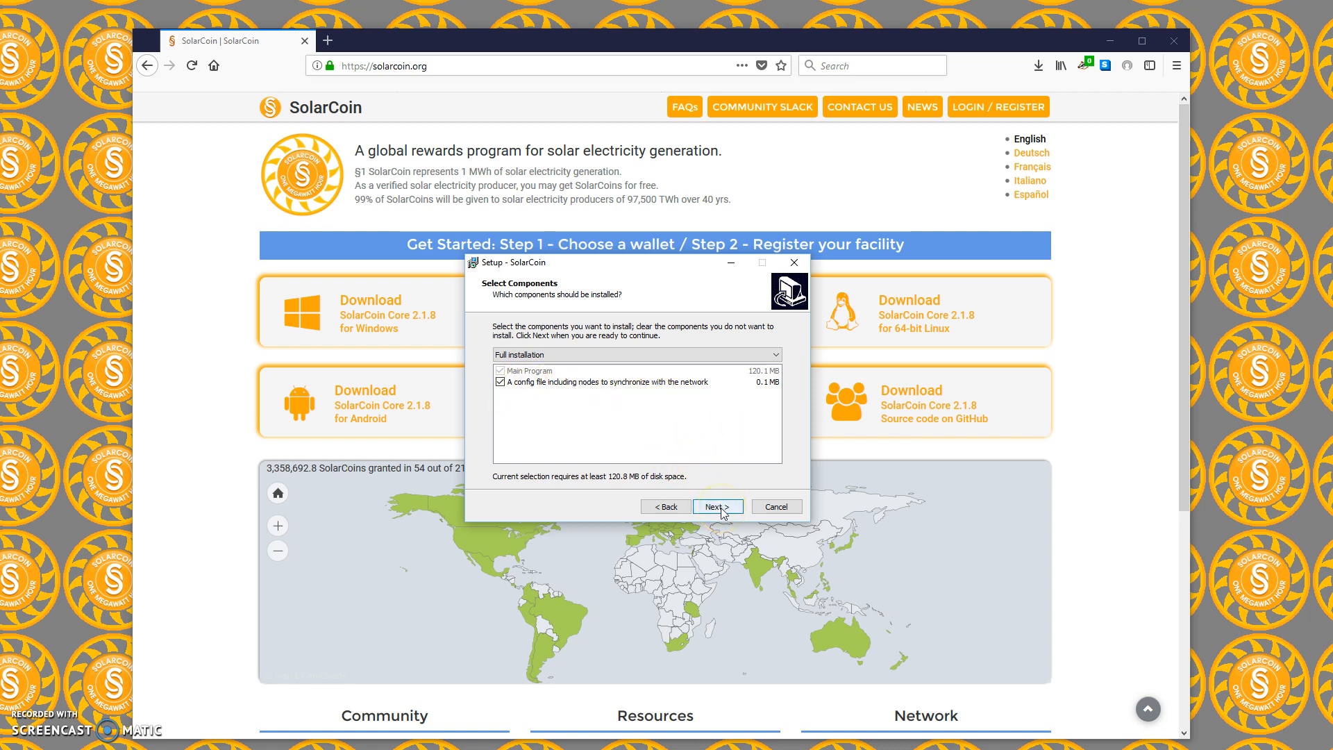
pyautogui.click(716, 505)
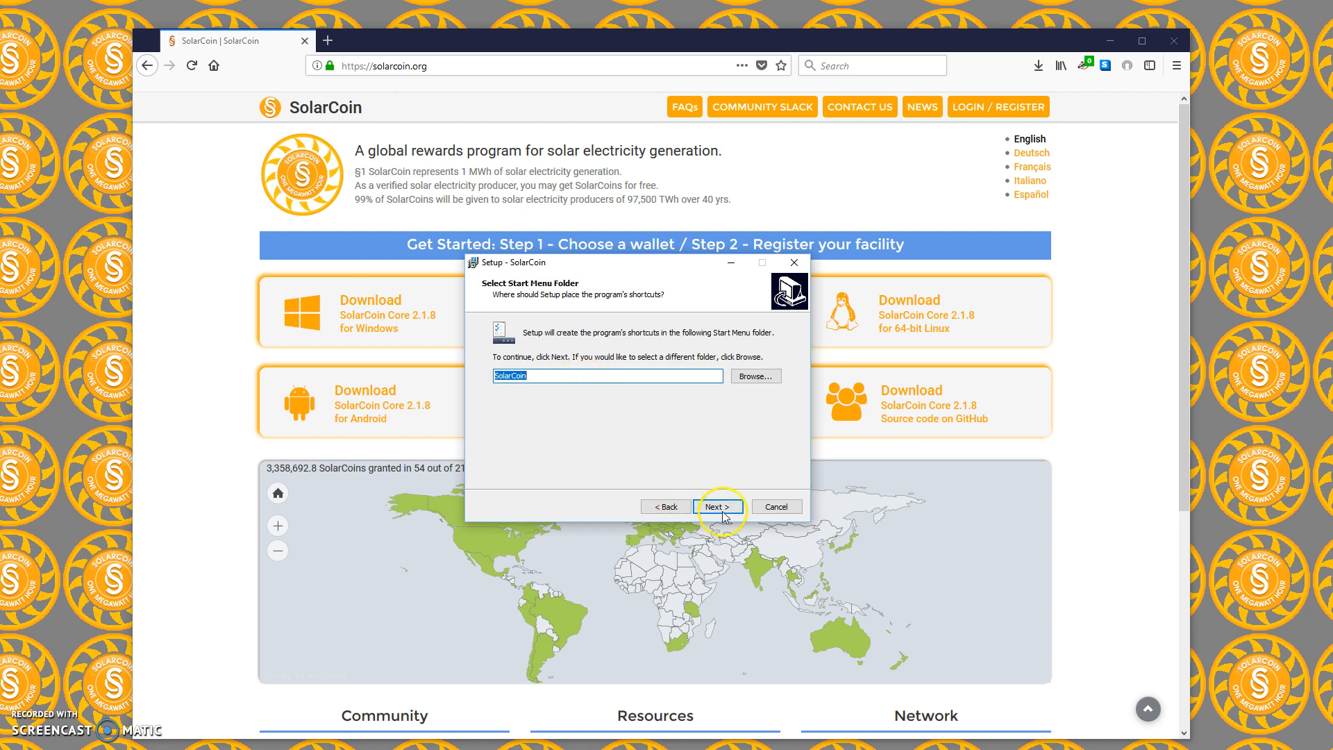
pyautogui.click(716, 507)
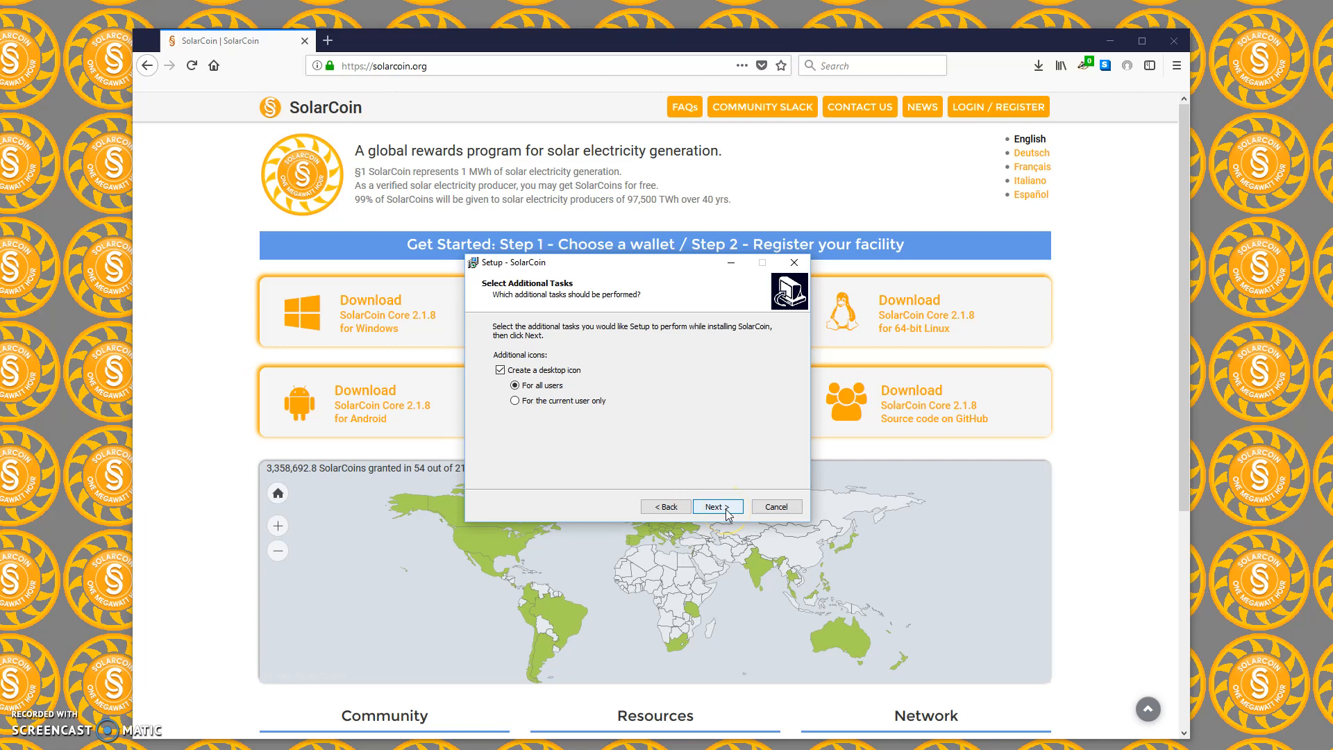
pyautogui.click(716, 507)
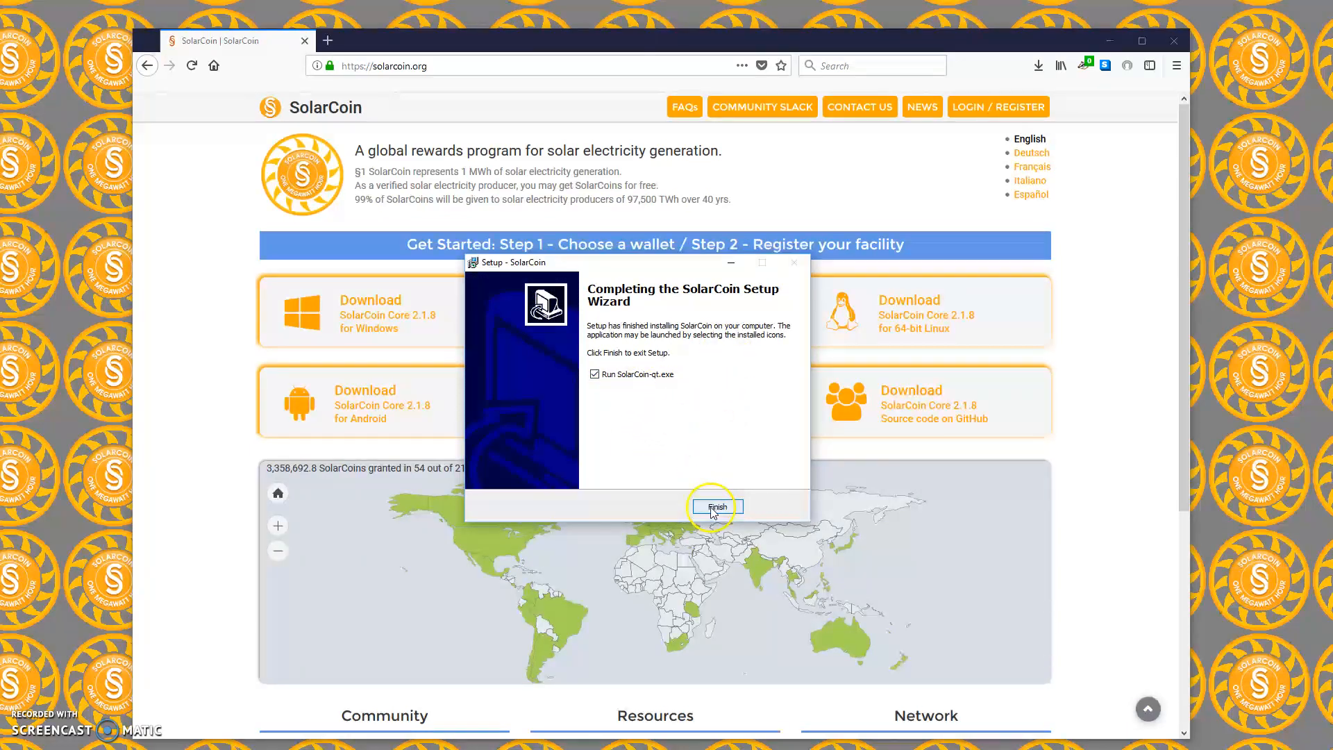
# Step: Finish setup launching SolarCoin-qt.exe and decline importing an existing wallet
pyautogui.click(716, 505)
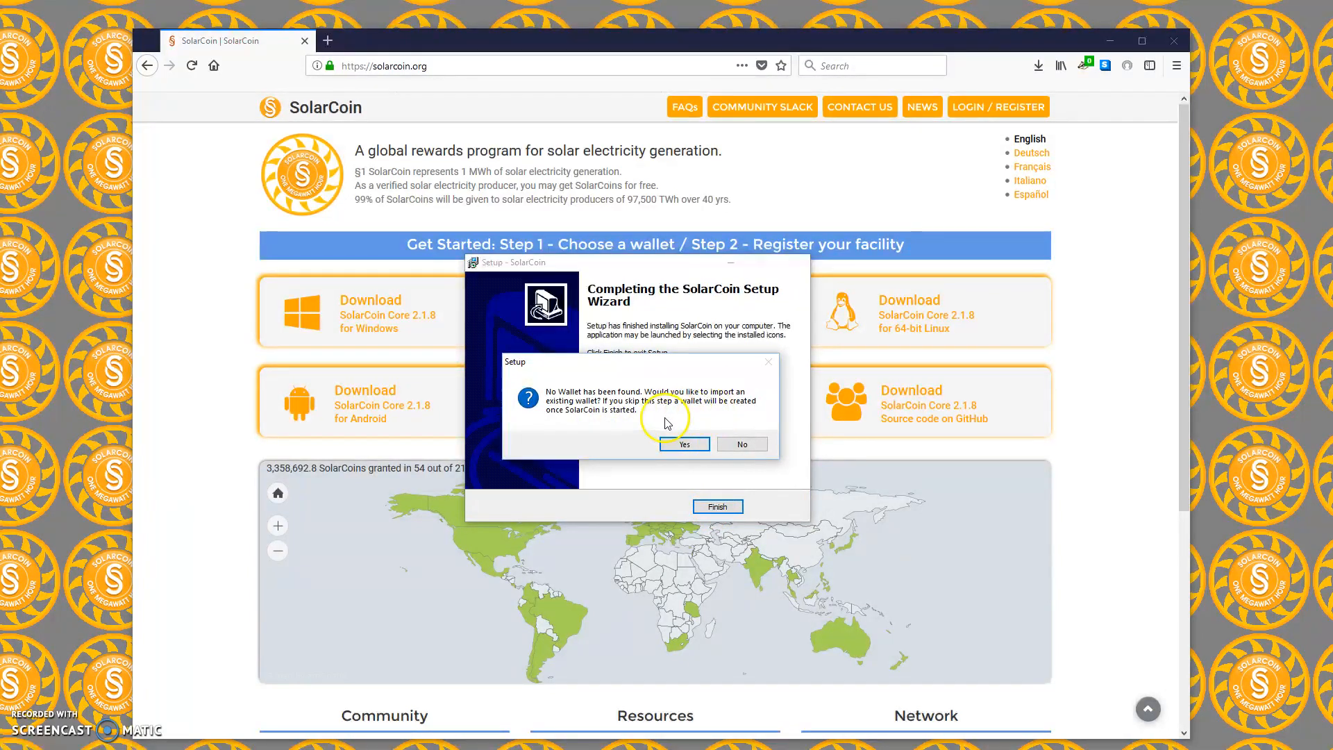
pyautogui.moveTo(645, 421)
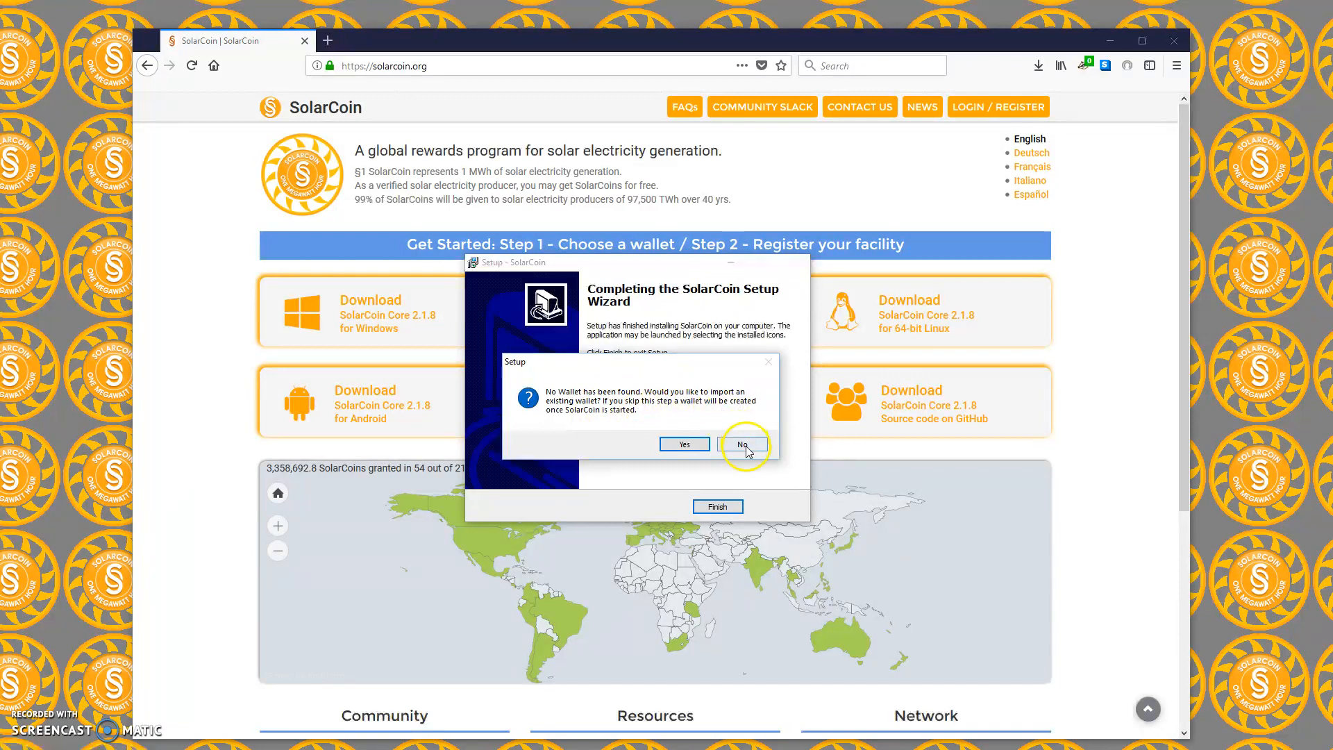
pyautogui.click(742, 444)
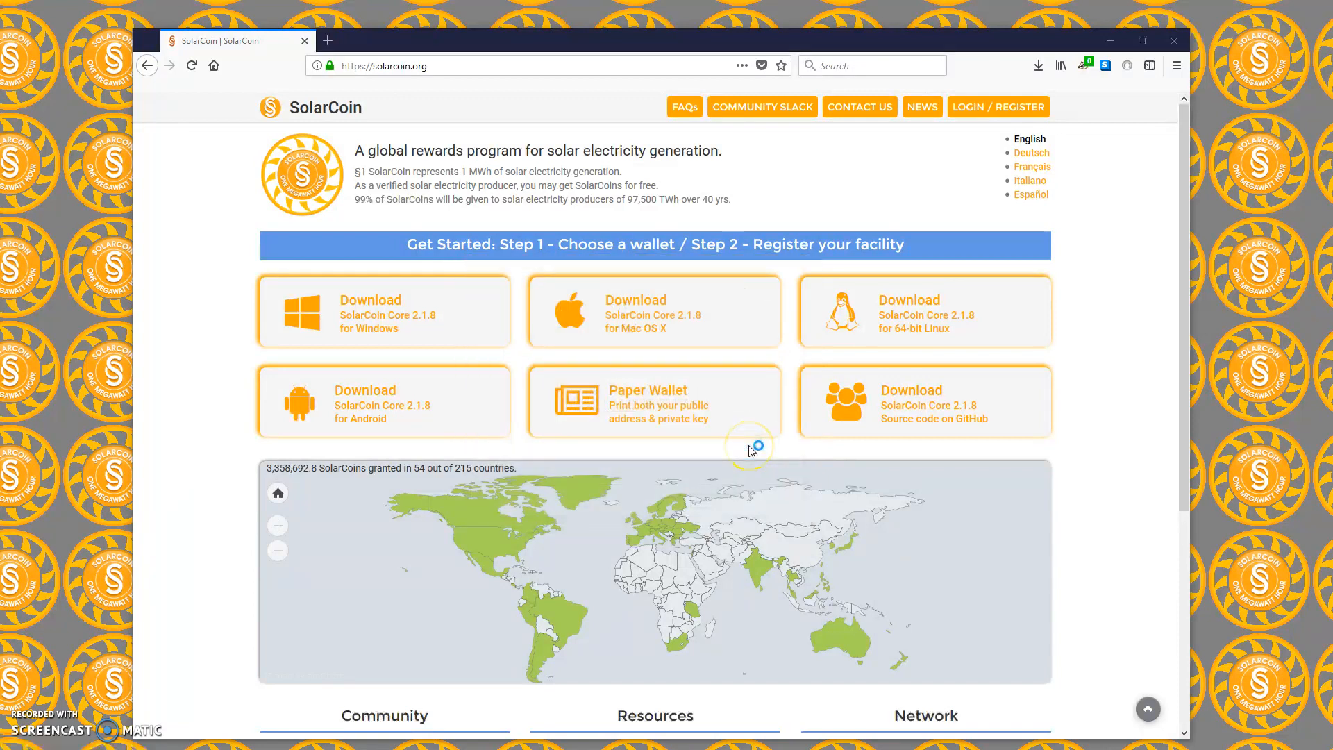
pyautogui.click(652, 401)
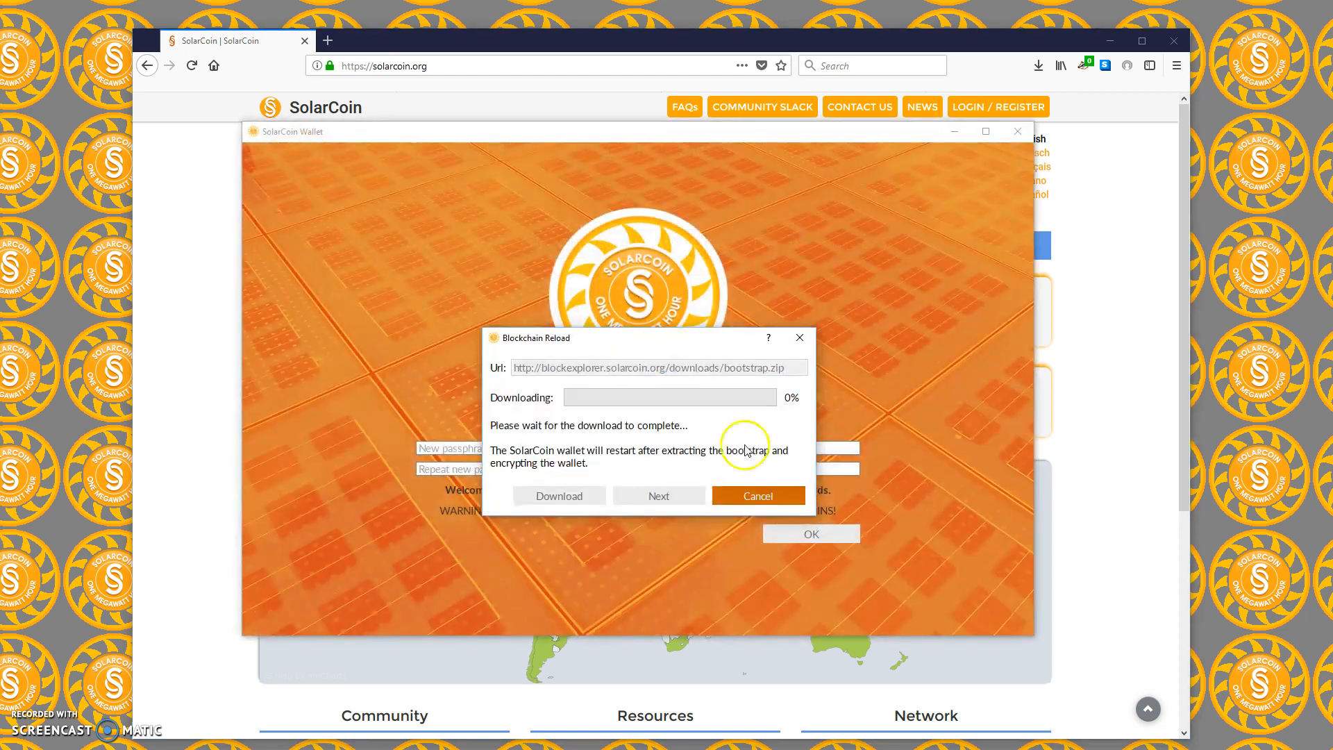
pyautogui.moveTo(501, 376)
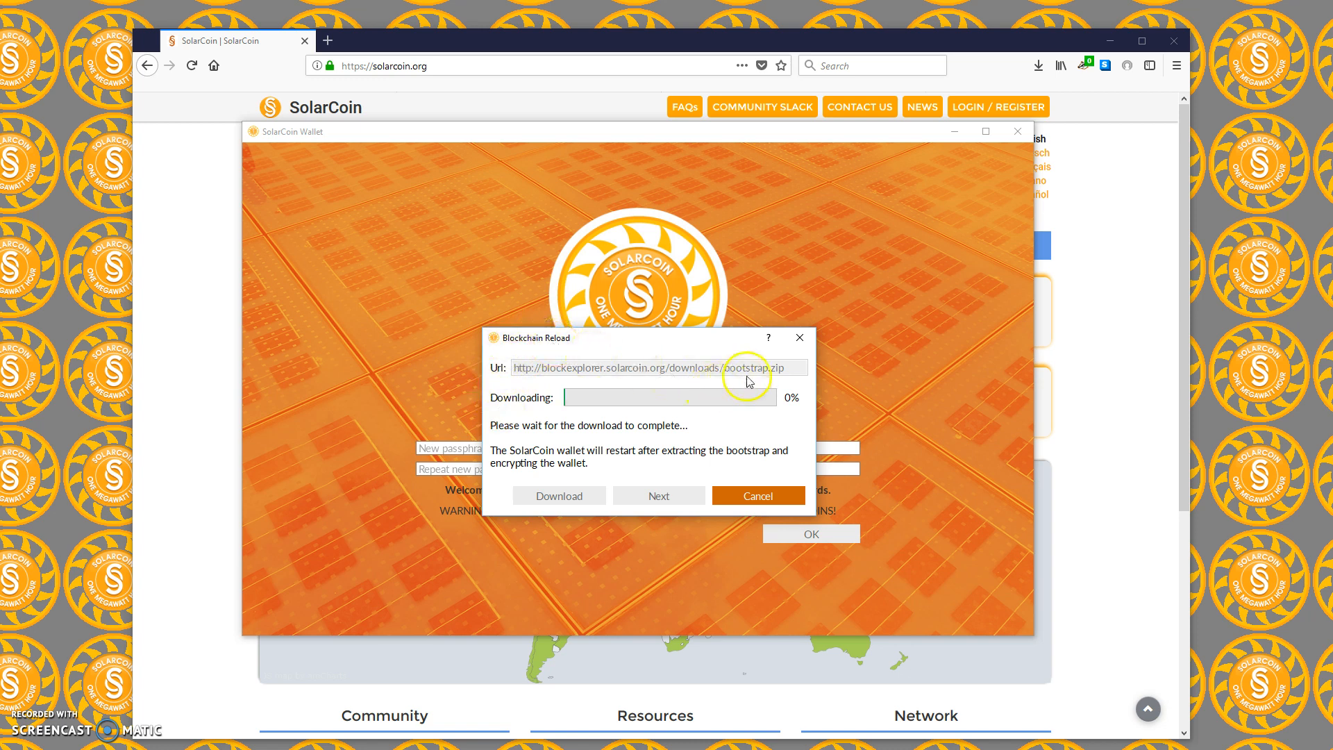
pyautogui.moveTo(768, 380)
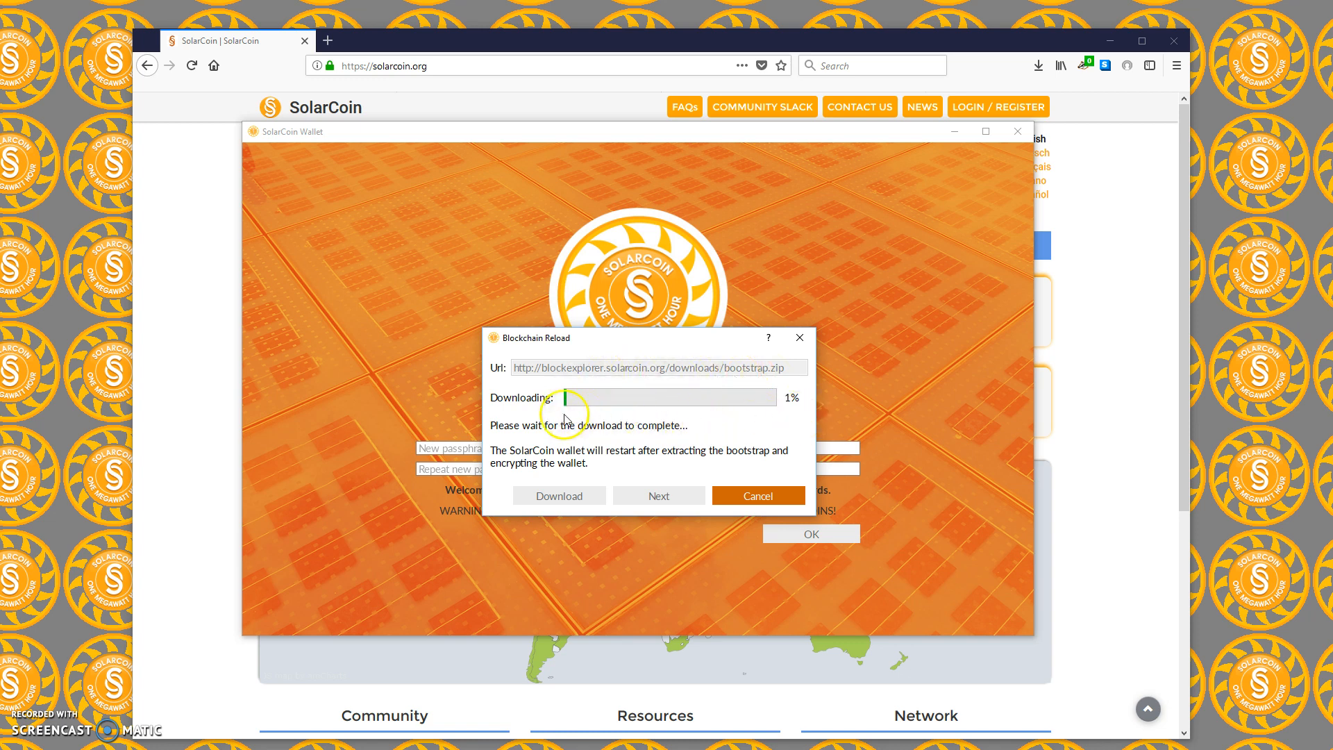
pyautogui.moveTo(789, 409)
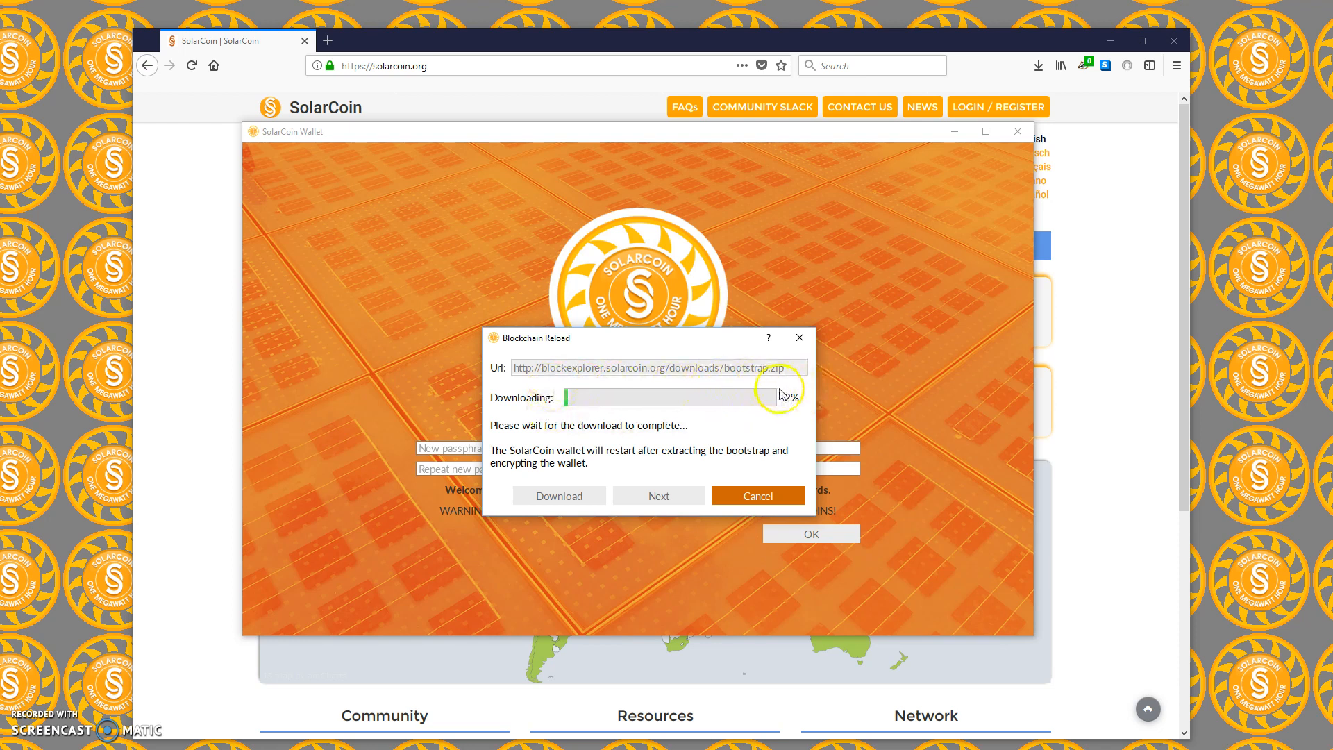
pyautogui.moveTo(562, 422)
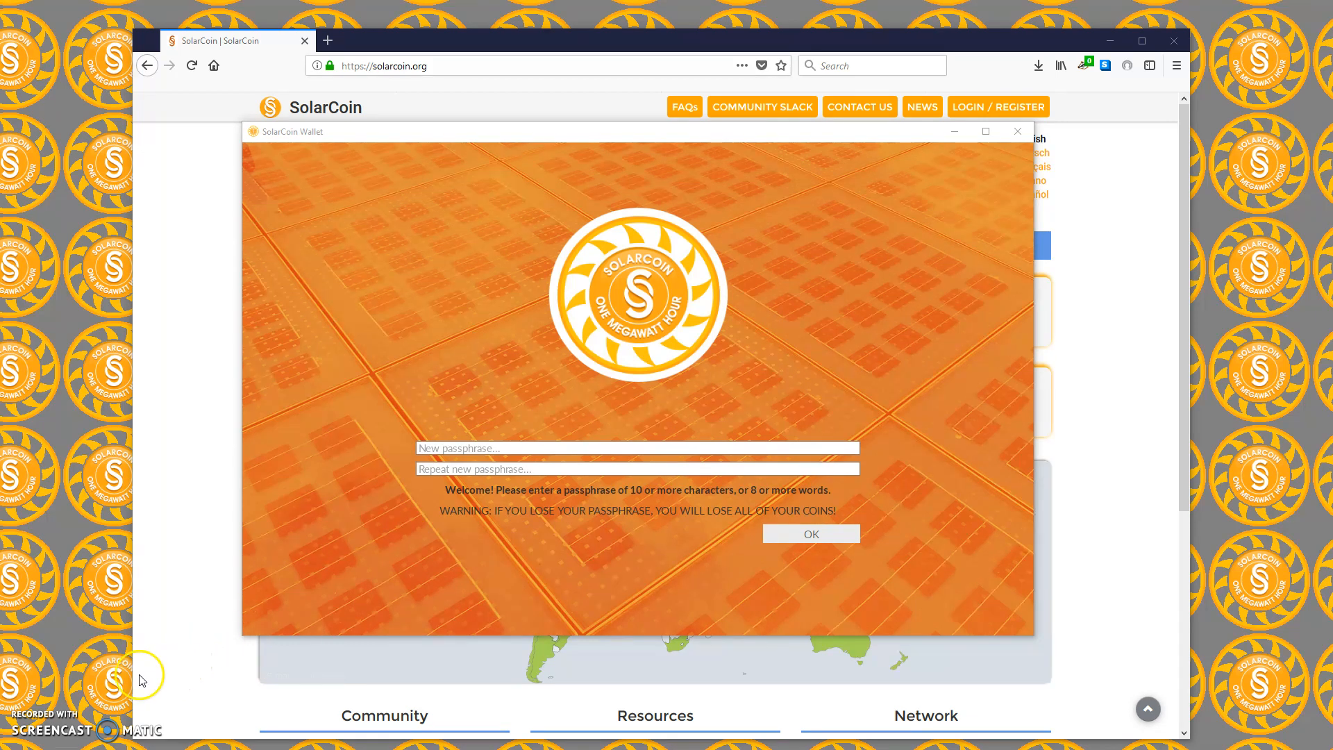
pyautogui.moveTo(32, 740)
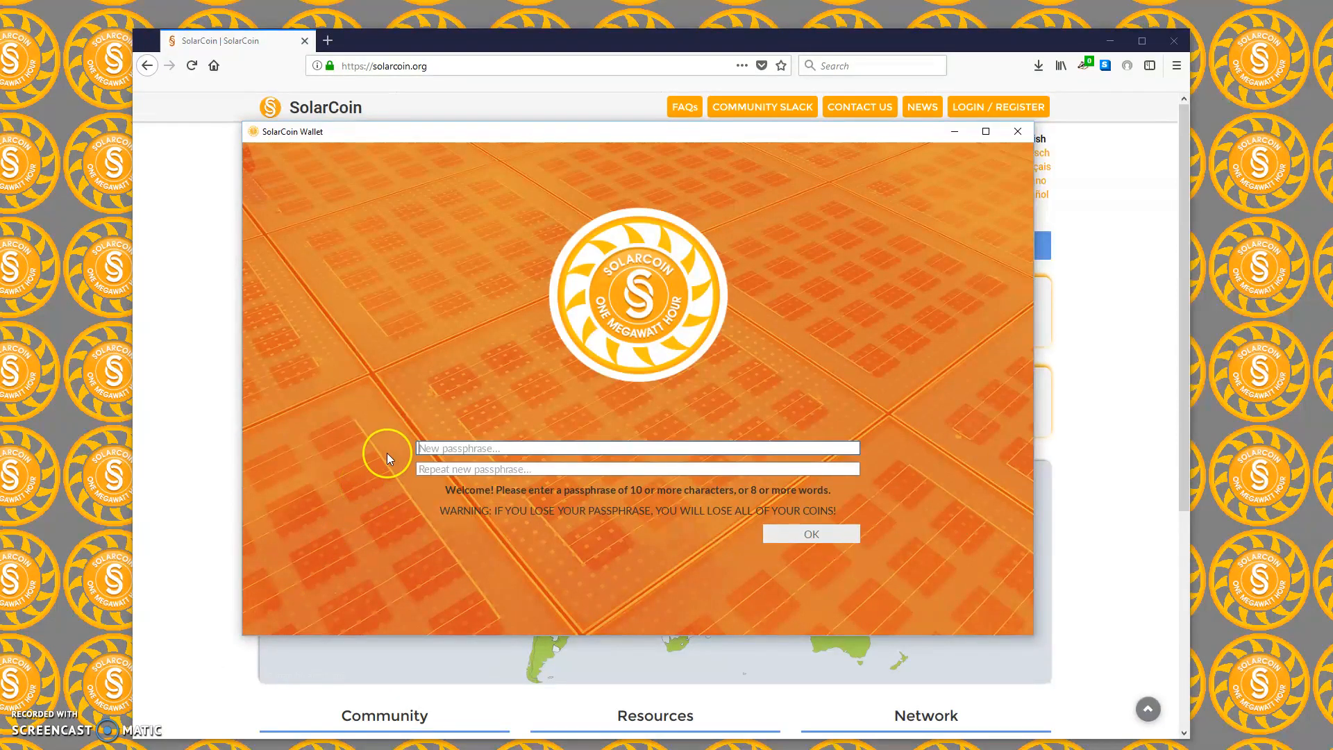
pyautogui.moveTo(368, 437)
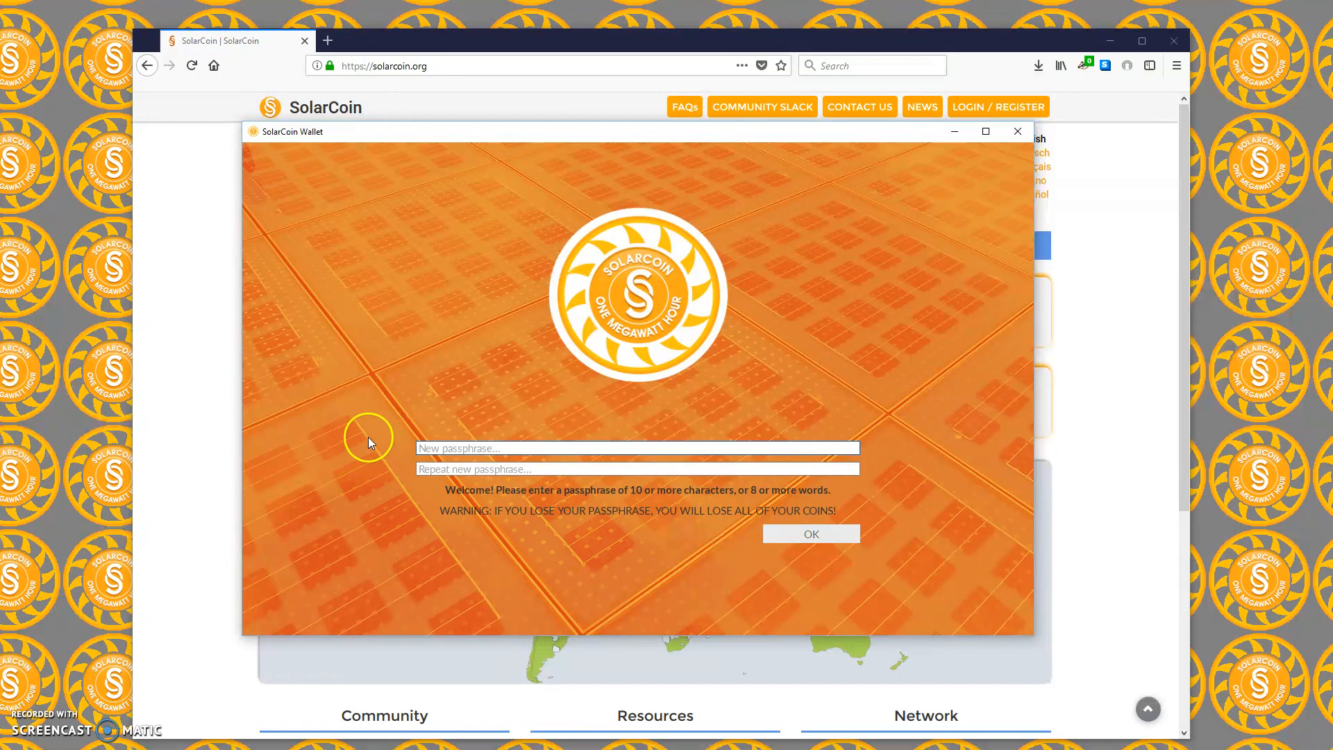
pyautogui.click(635, 468)
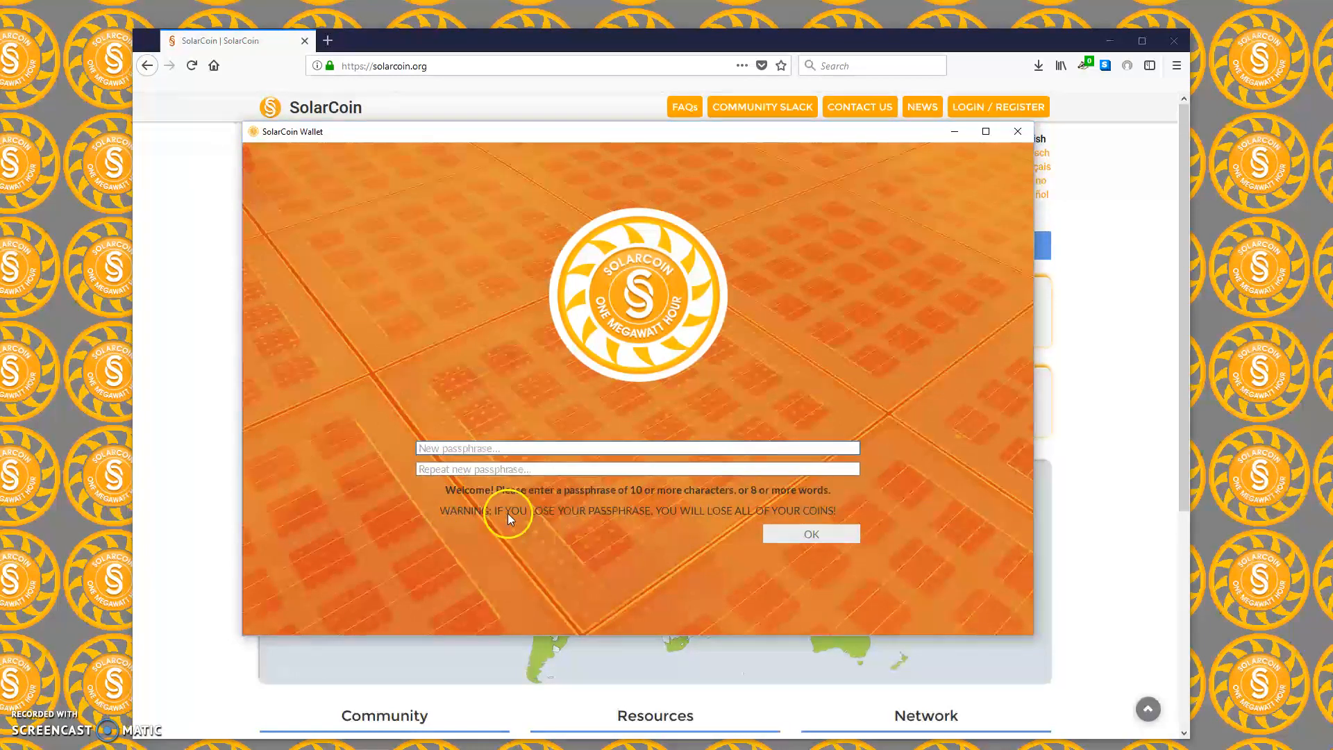
pyautogui.moveTo(778, 521)
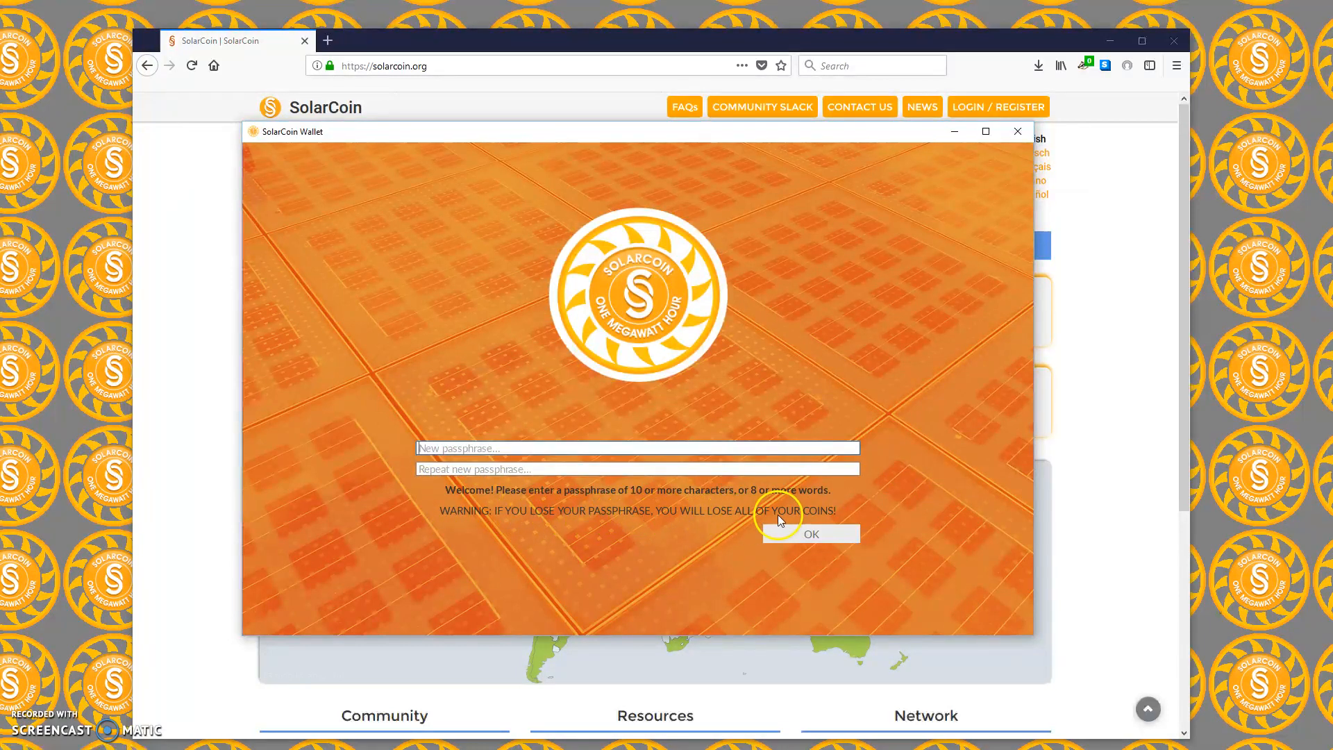
pyautogui.moveTo(551, 517)
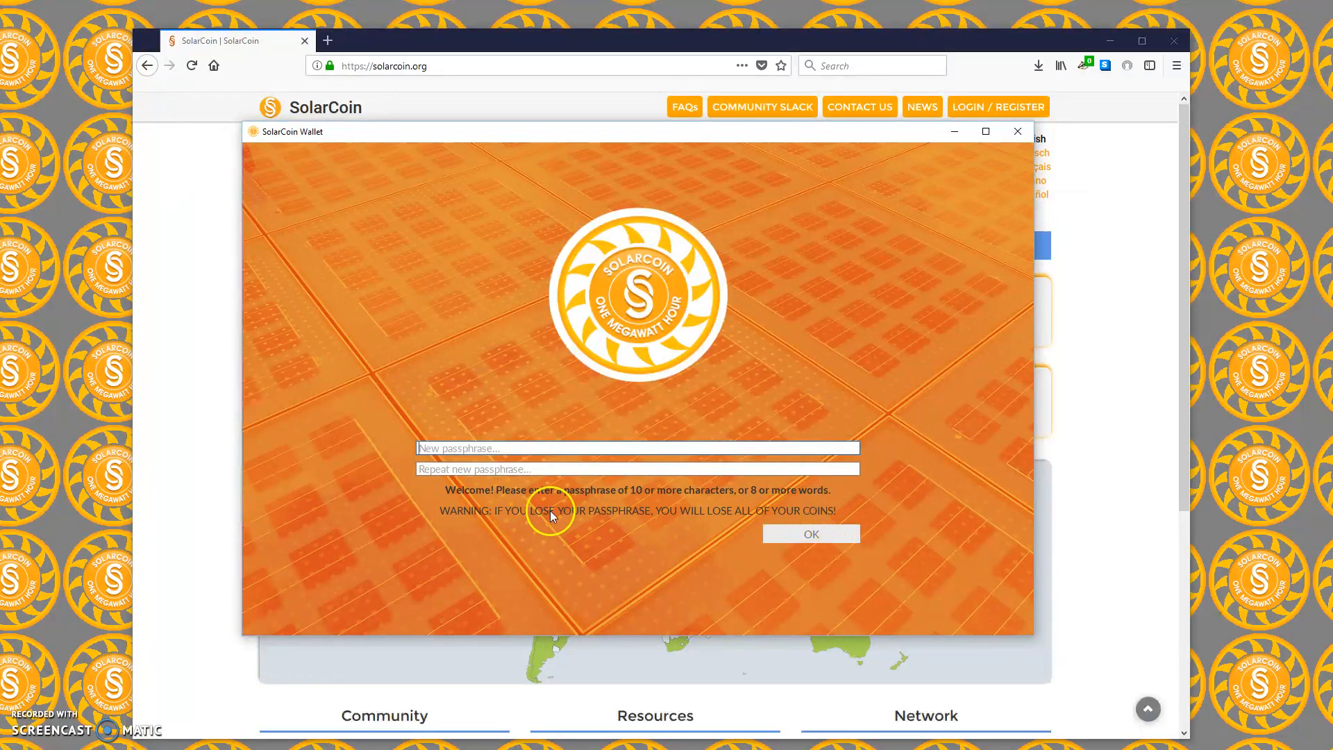
pyautogui.moveTo(478, 529)
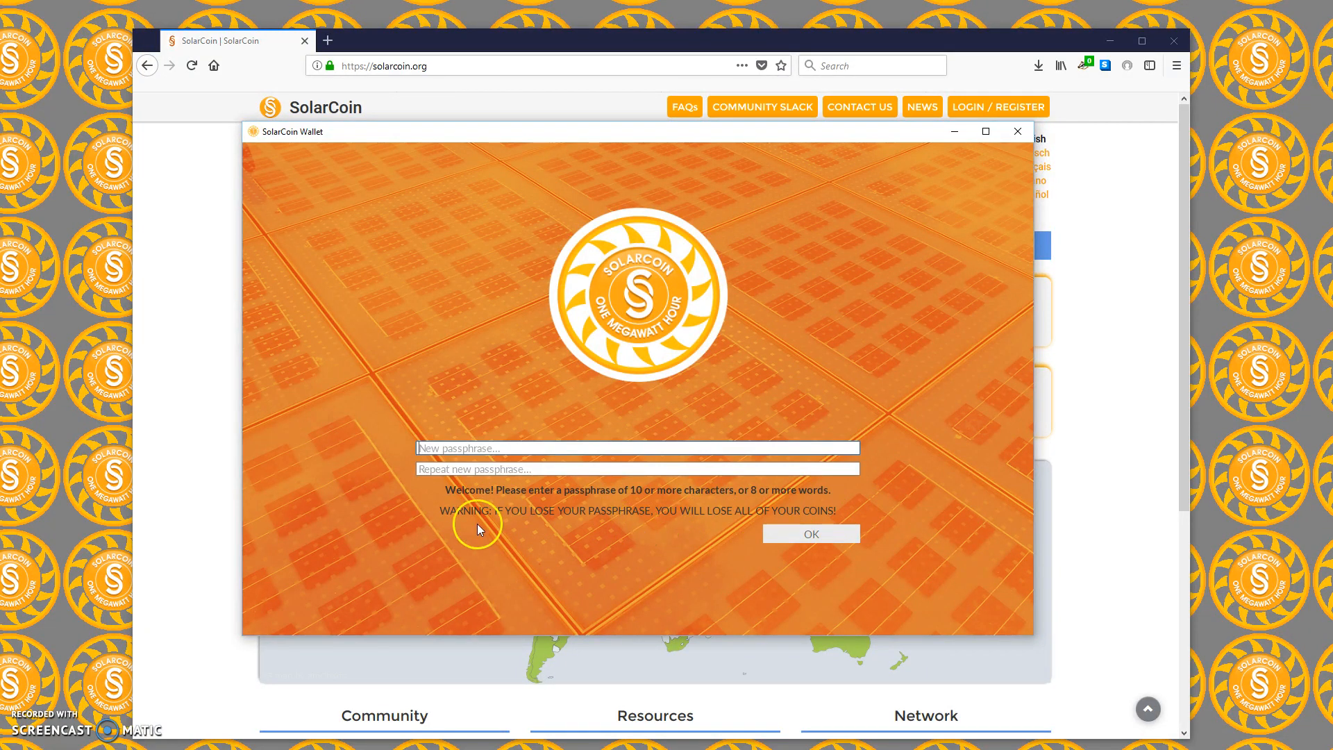
pyautogui.moveTo(497, 539)
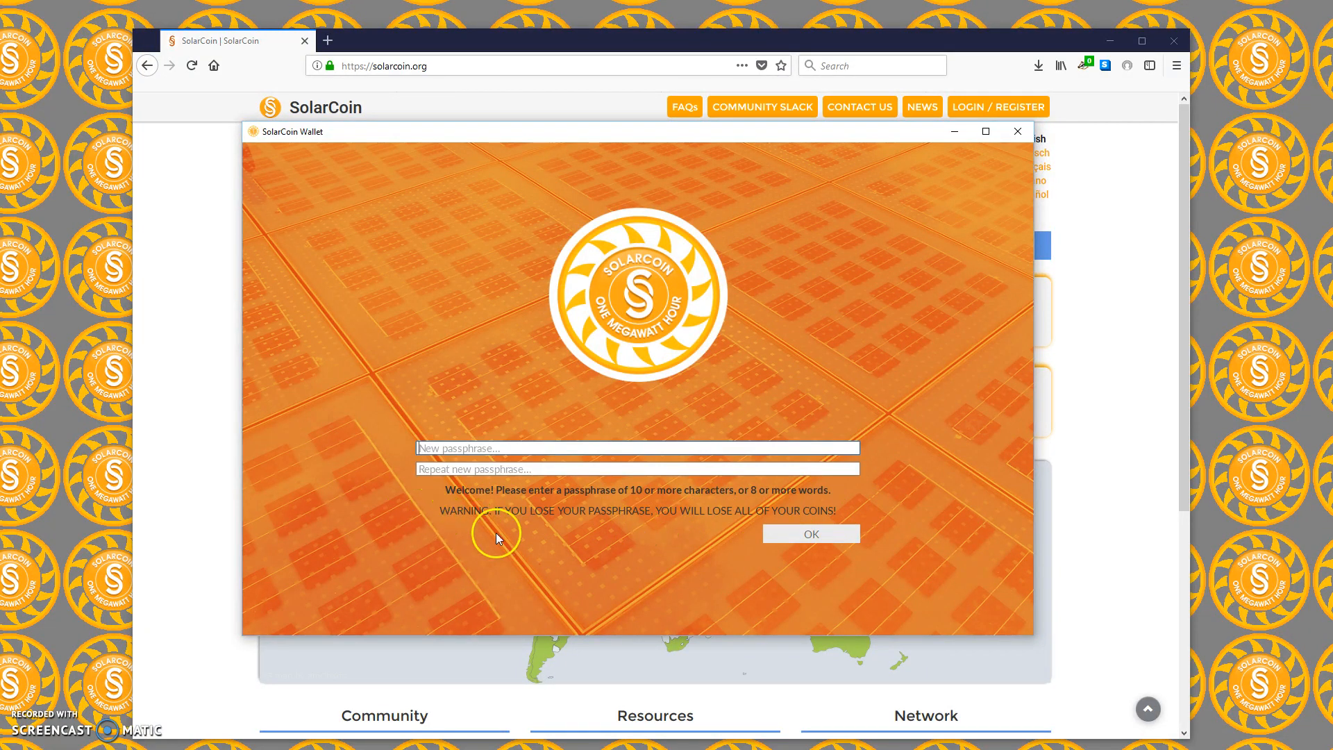
pyautogui.moveTo(584, 540)
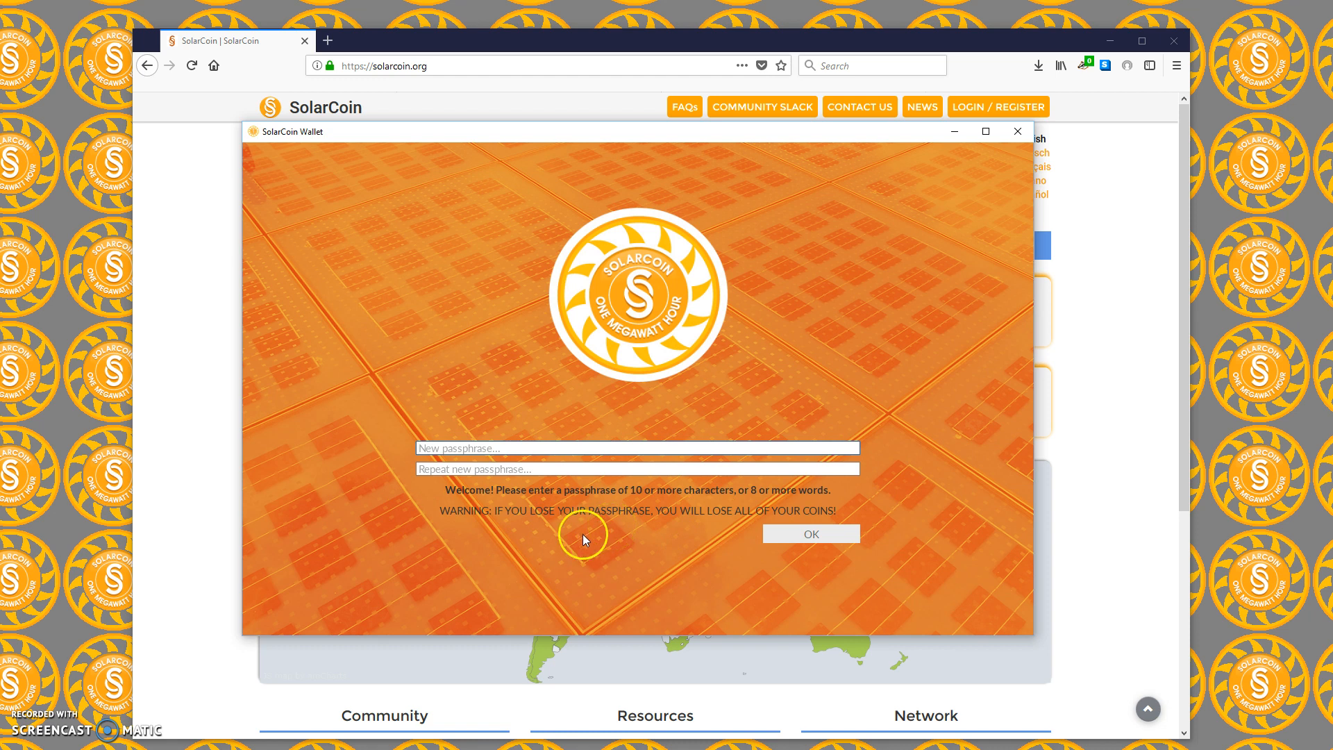
pyautogui.moveTo(466, 533)
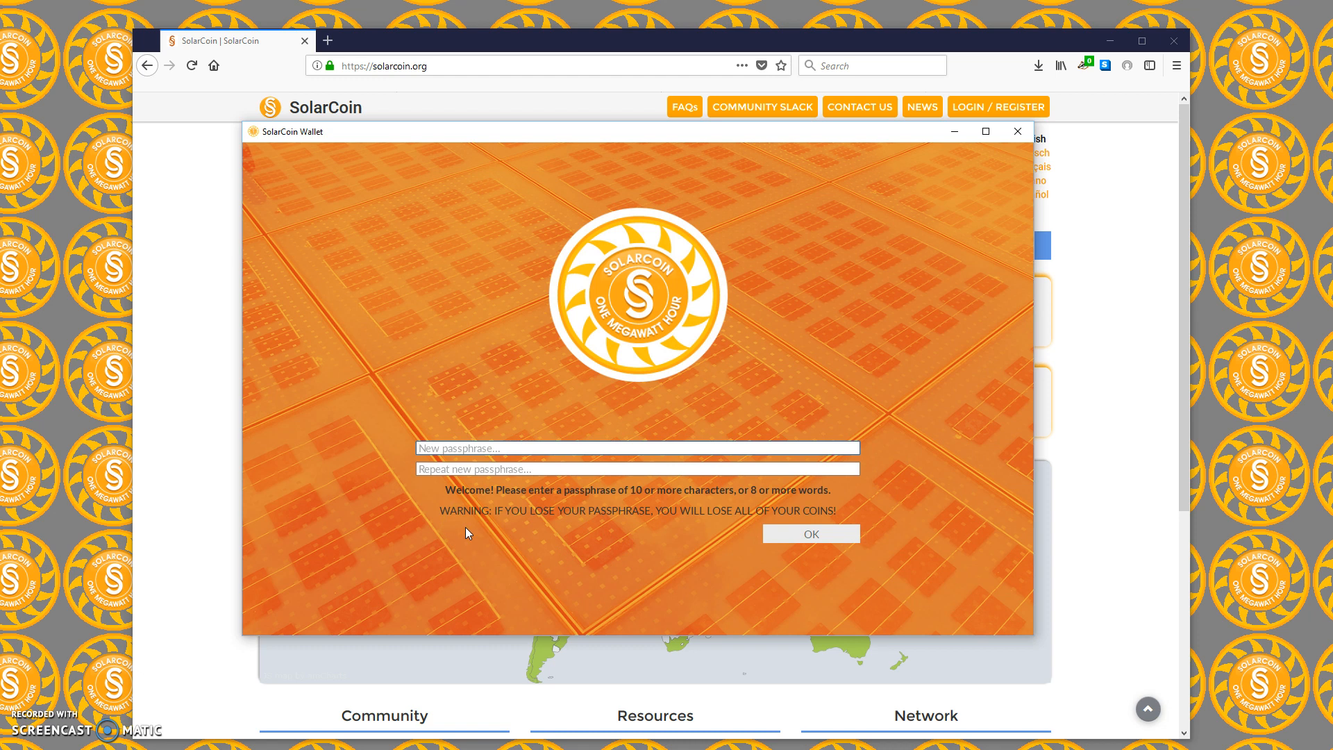
pyautogui.click(636, 448)
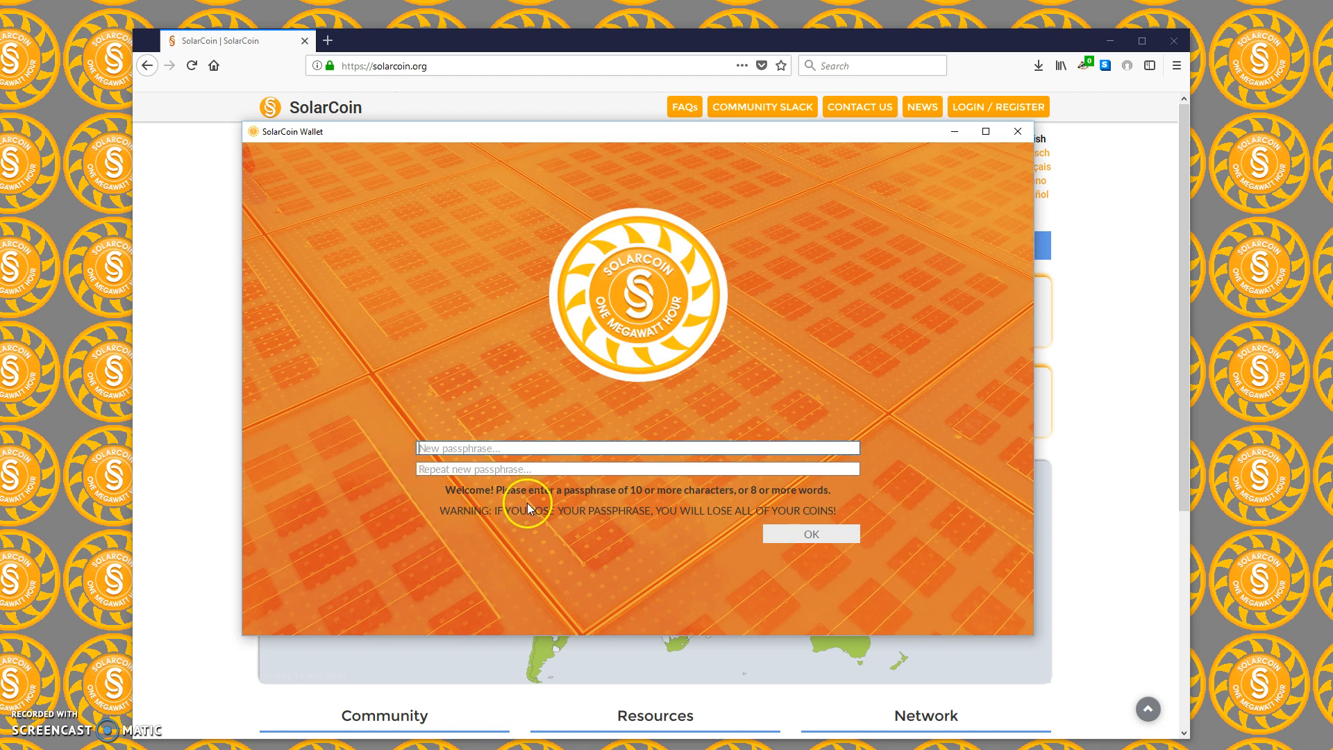
pyautogui.moveTo(433, 487)
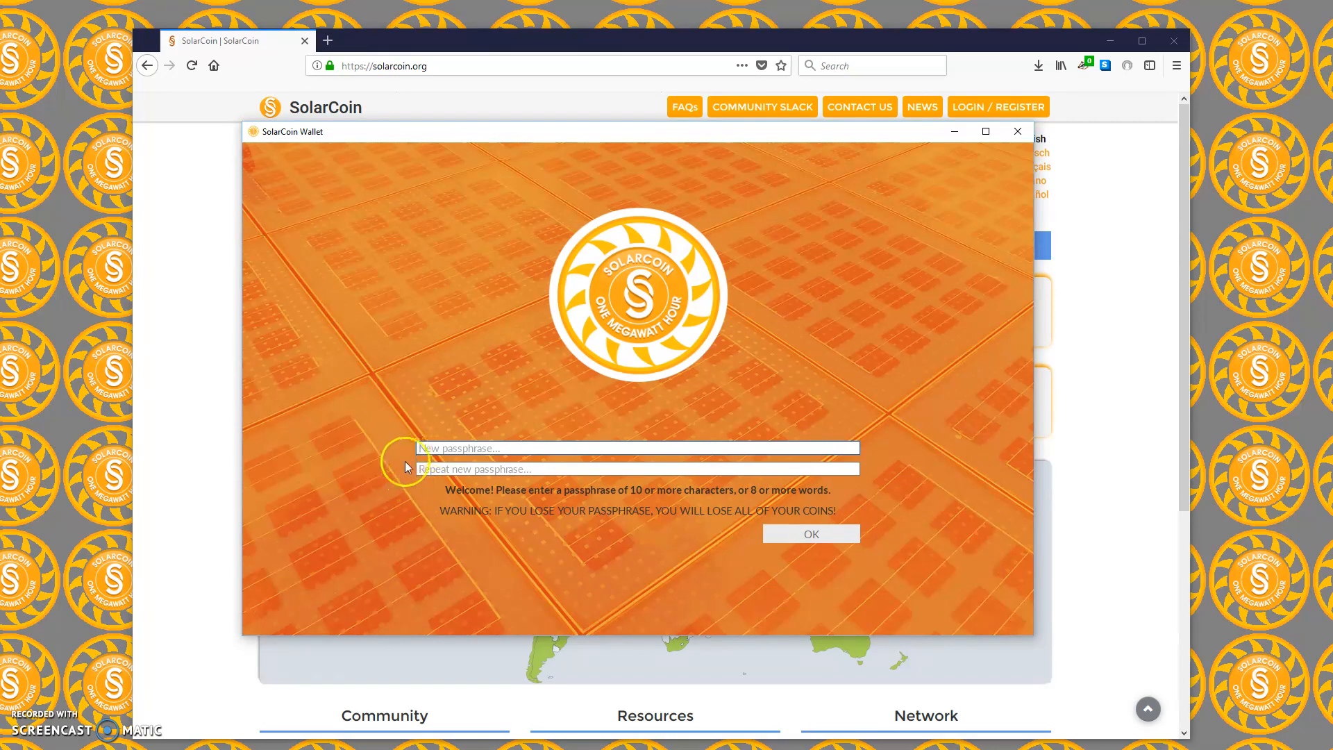
pyautogui.moveTo(518, 496)
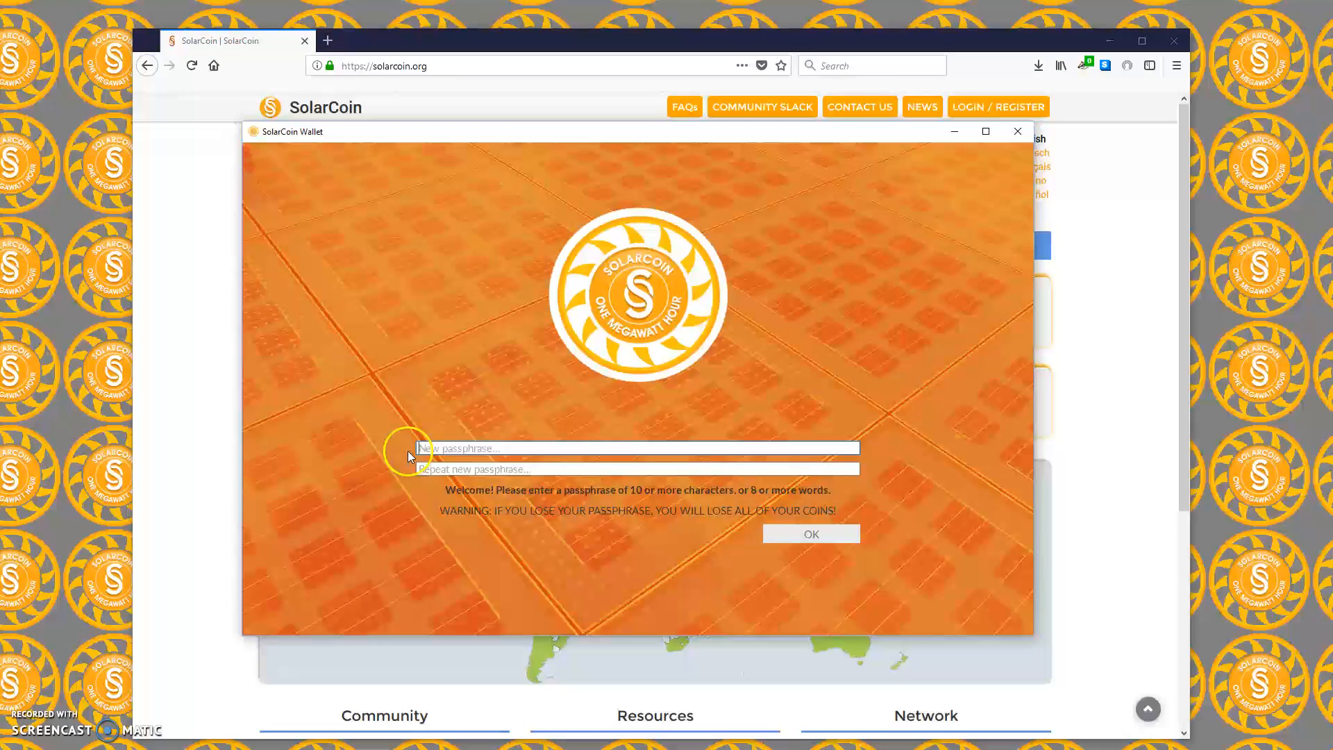
# Step: Encrypt the wallet with a new passphrase and accept the restart to finish encryption
pyautogui.click(633, 449)
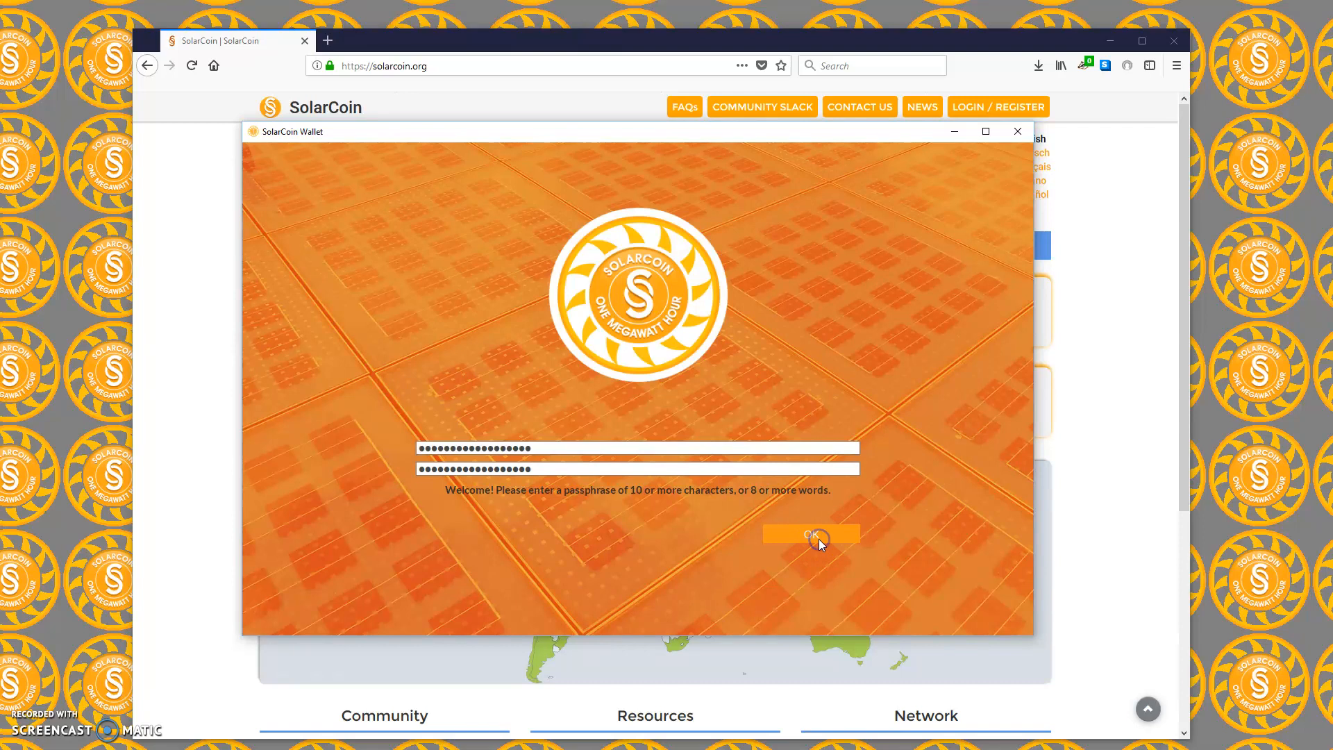
pyautogui.click(810, 533)
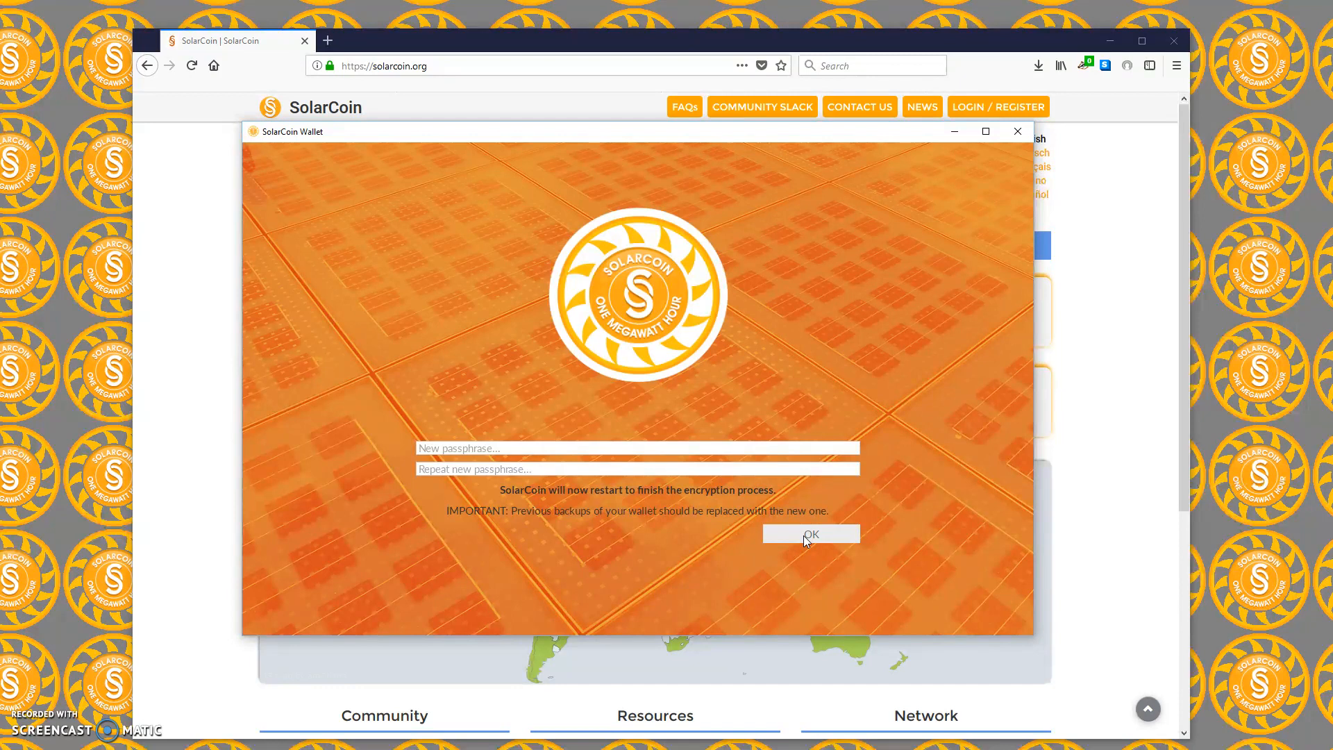
pyautogui.click(810, 533)
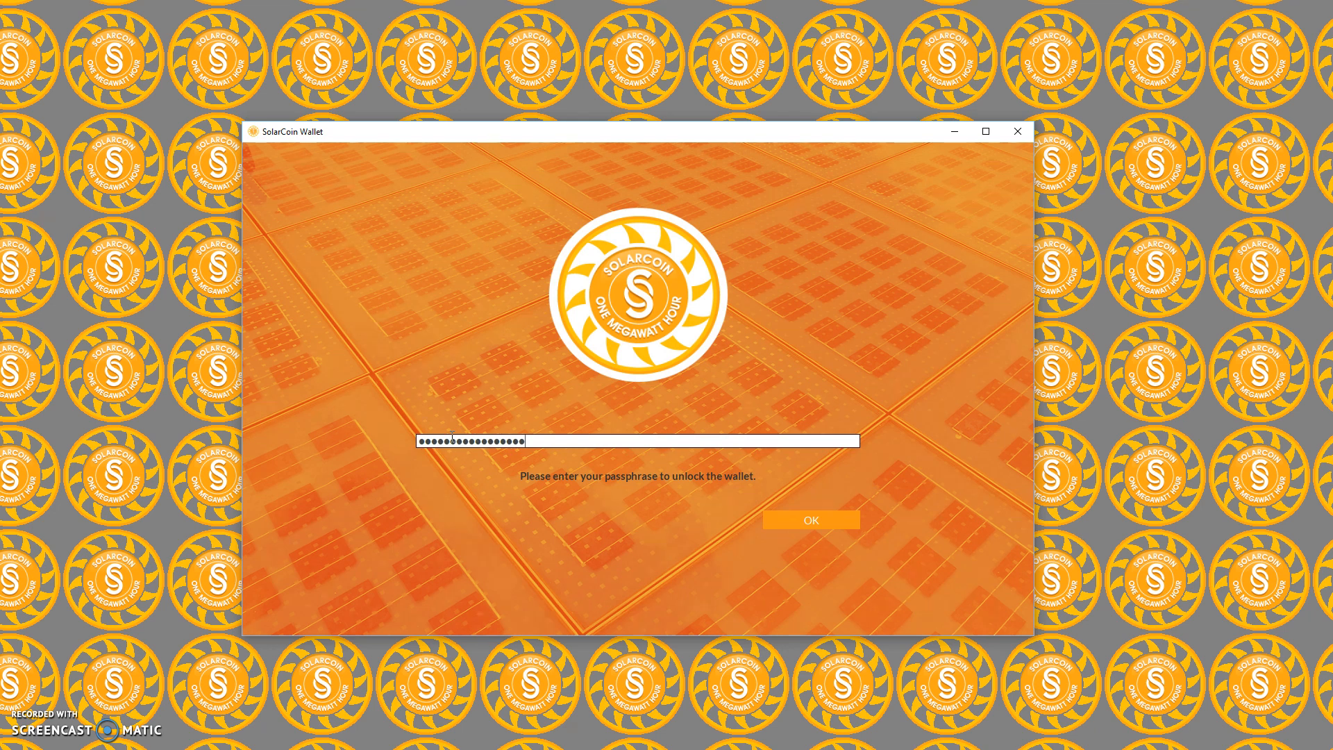
# Step: Unlock the restarted wallet with its passphrase
pyautogui.click(808, 519)
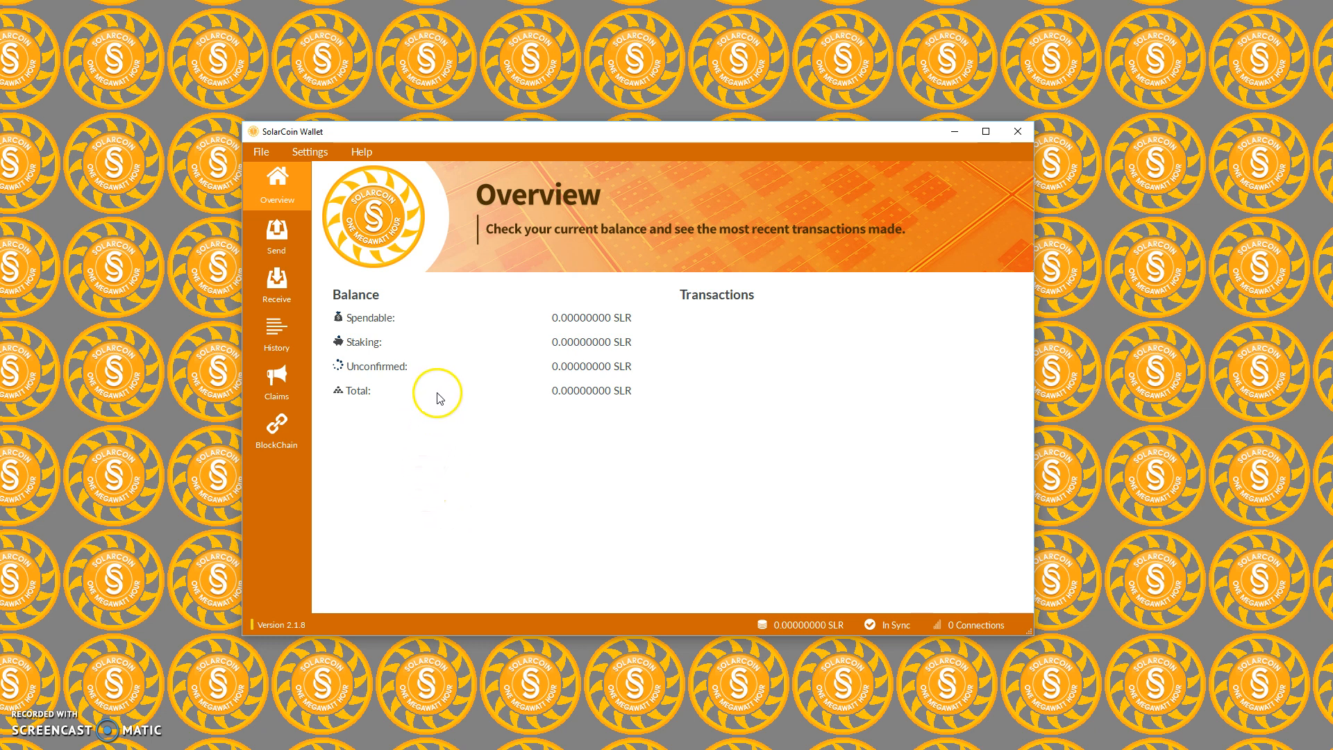
pyautogui.moveTo(431, 489)
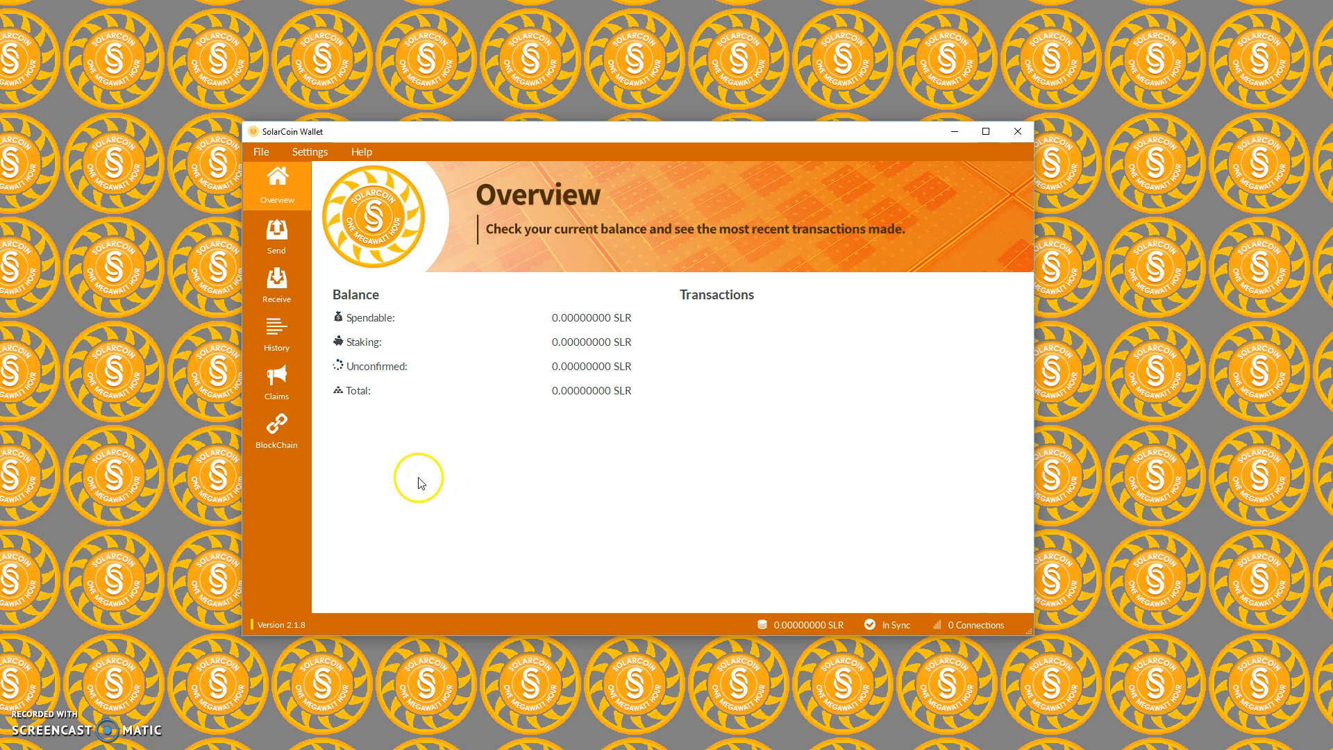
# Step: Show the Receive page and select the wallet's single unlabelled address
pyautogui.click(276, 284)
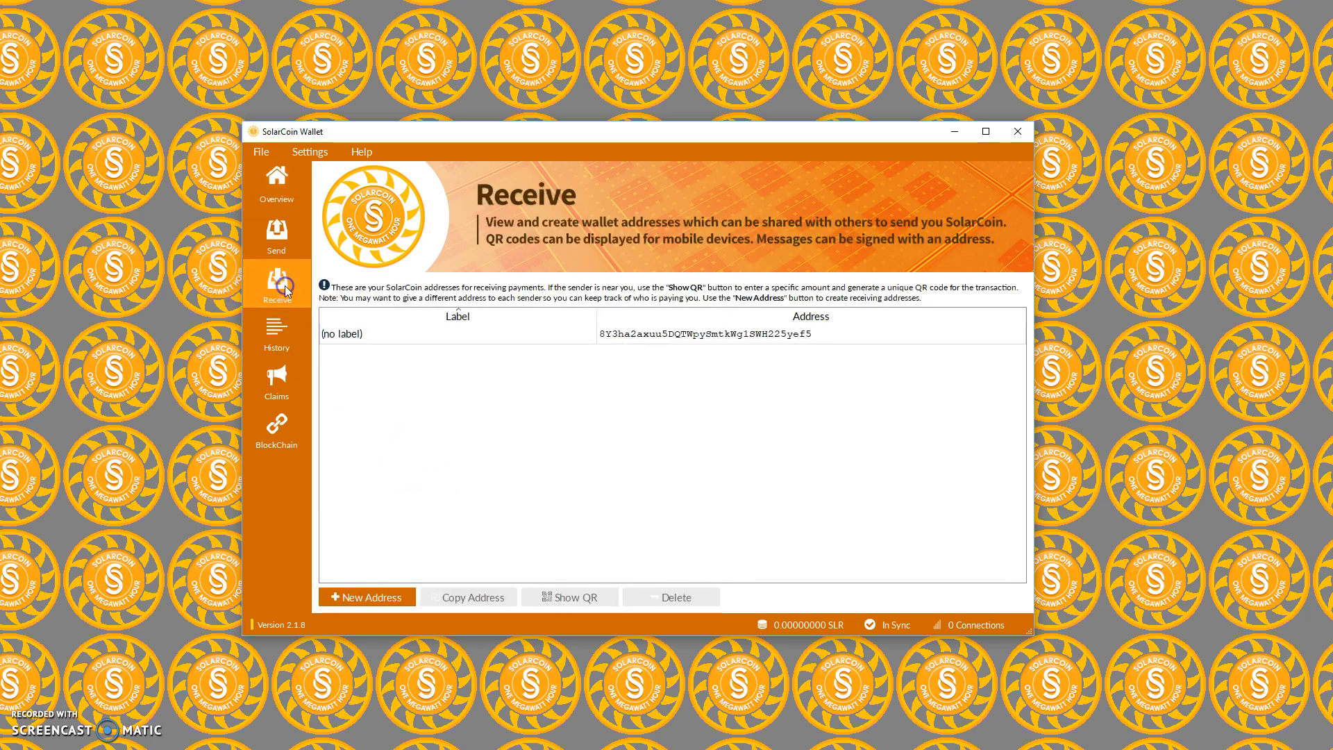
pyautogui.click(636, 333)
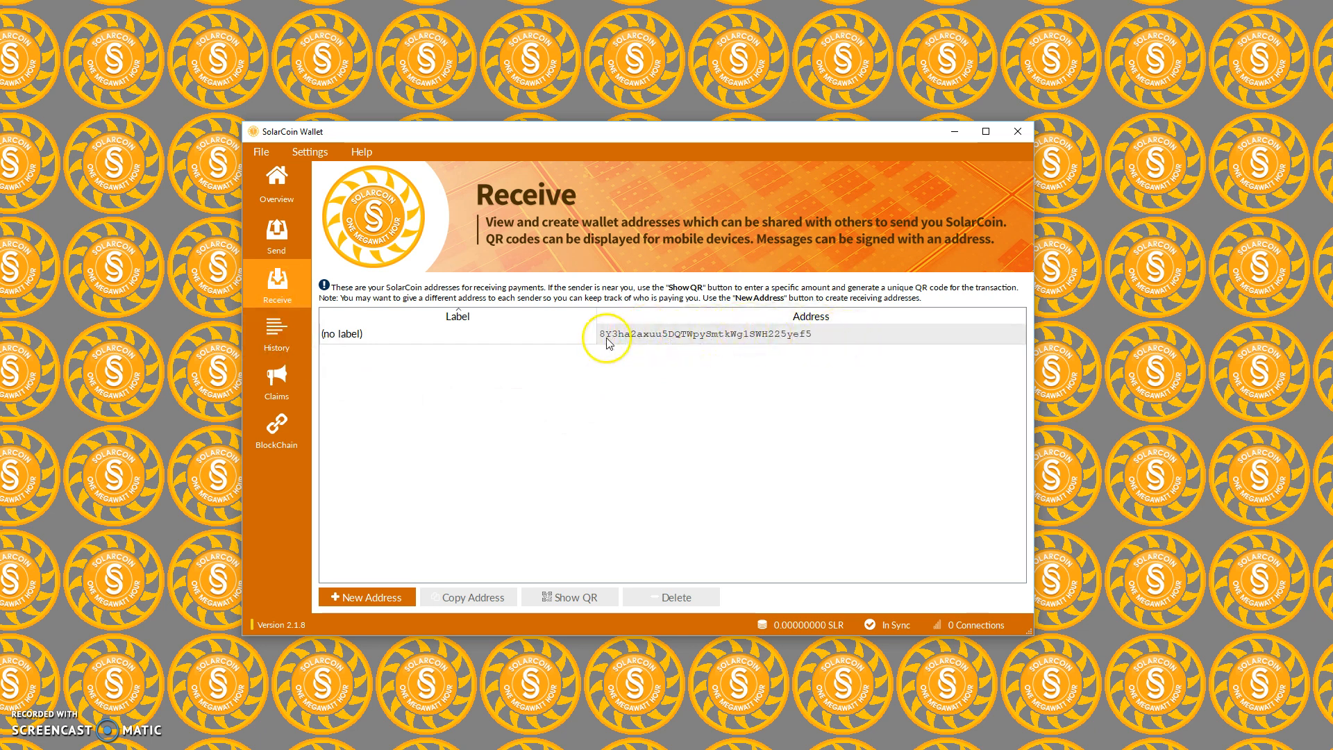
pyautogui.moveTo(783, 339)
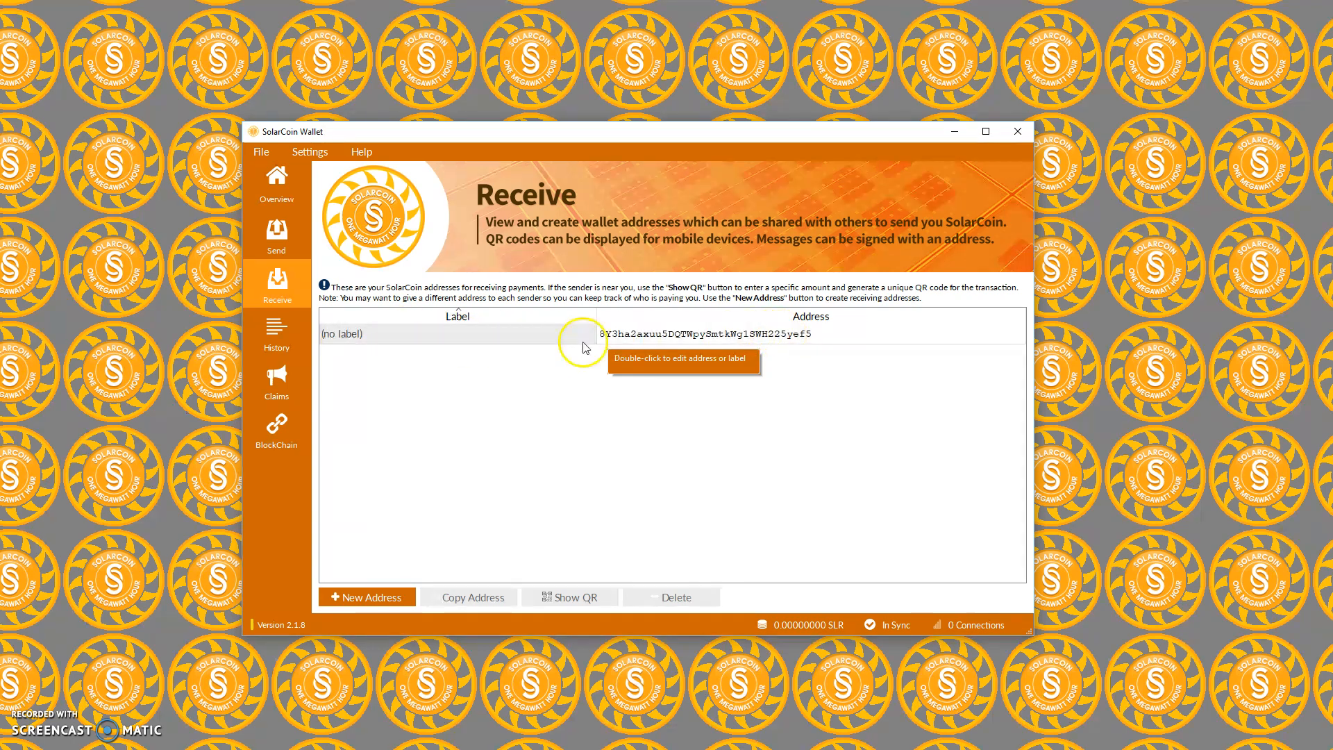
# Step: Edit the receiving address to carry the label 'SolarCoin Claim'
pyautogui.rightClick(582, 333)
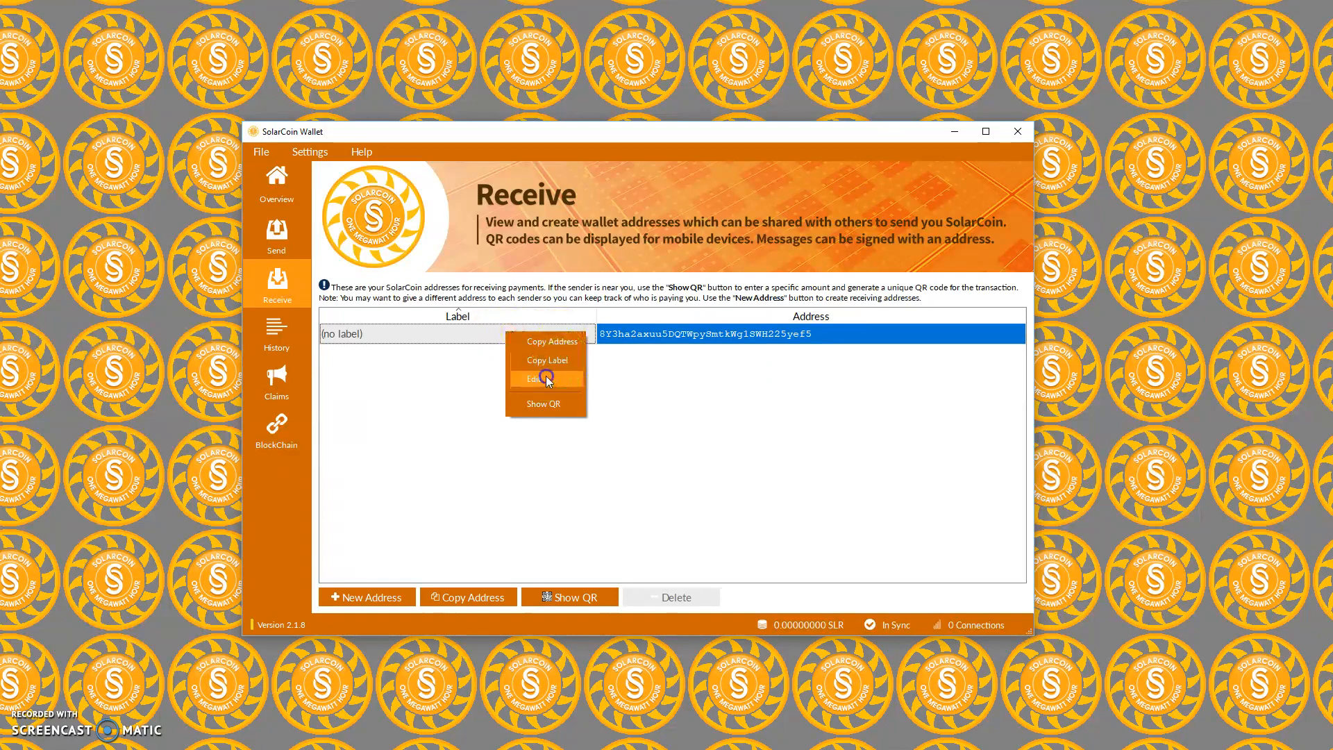
pyautogui.click(538, 378)
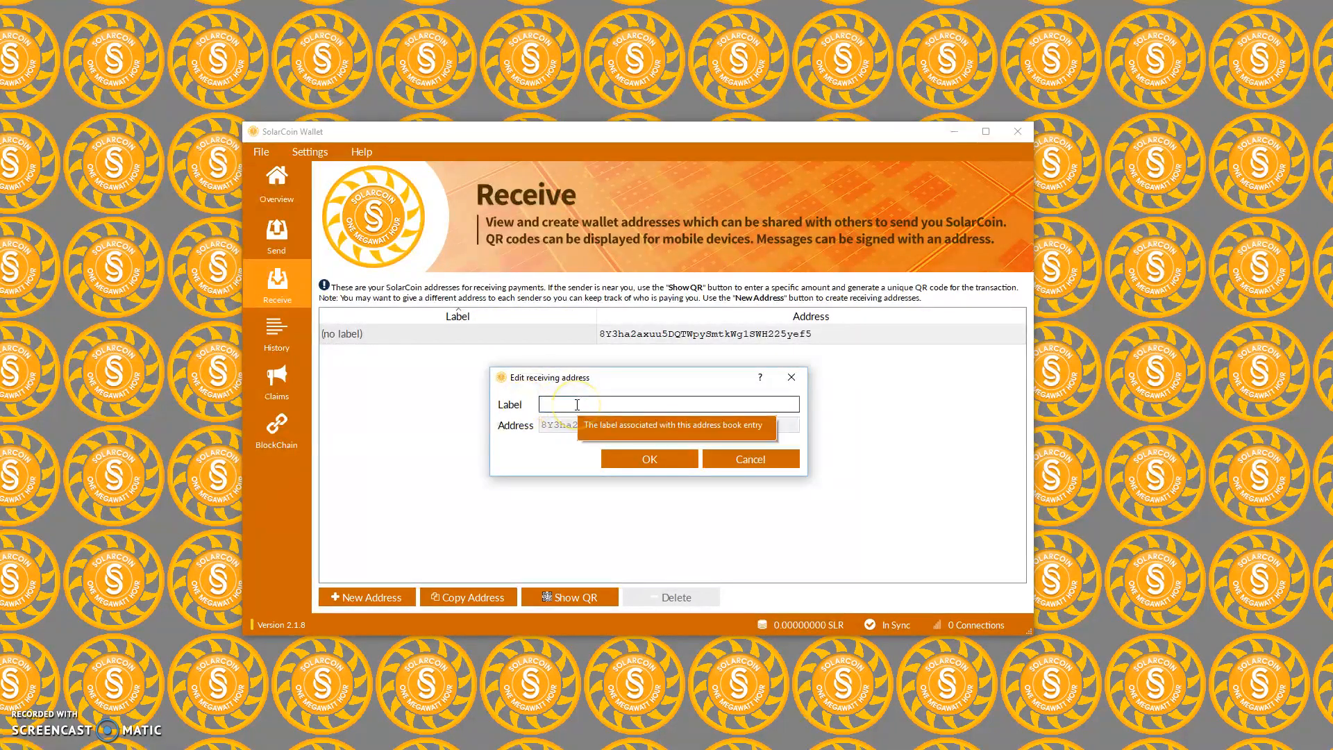
pyautogui.write('SolarCoin Claim')
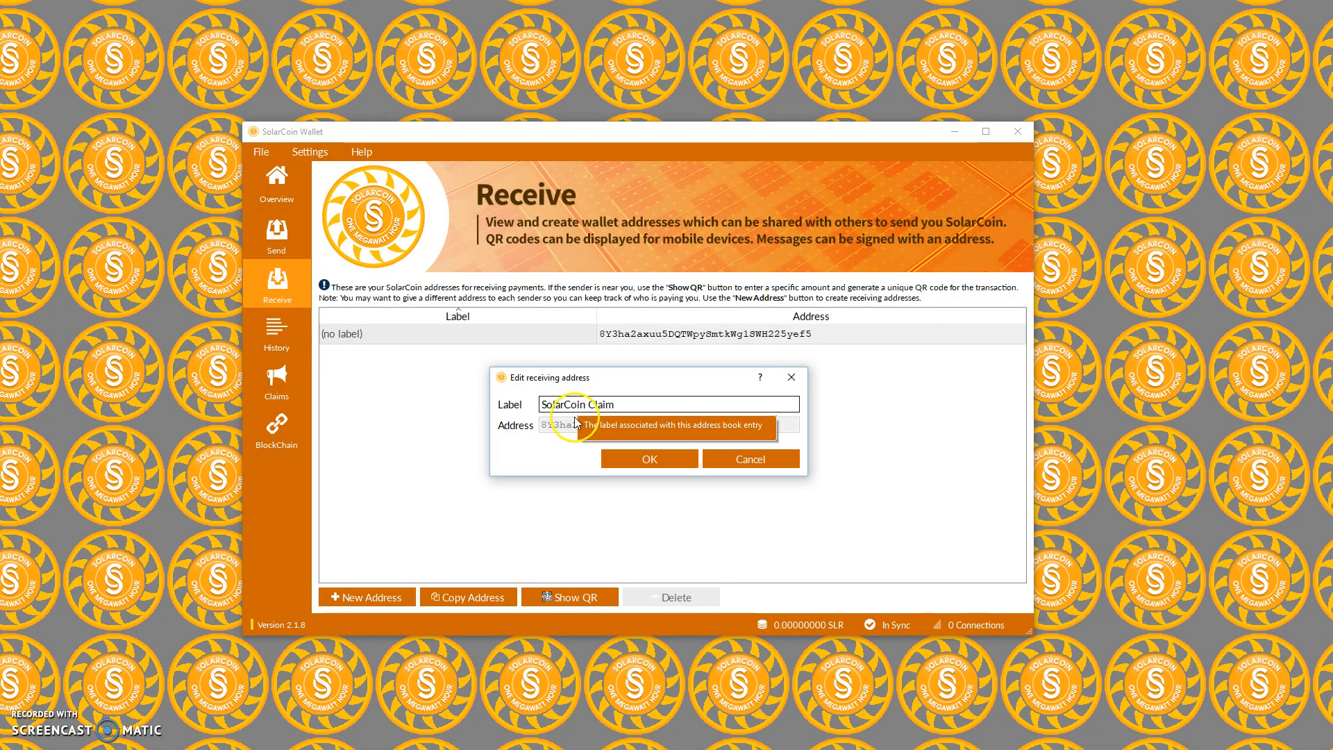
pyautogui.click(649, 458)
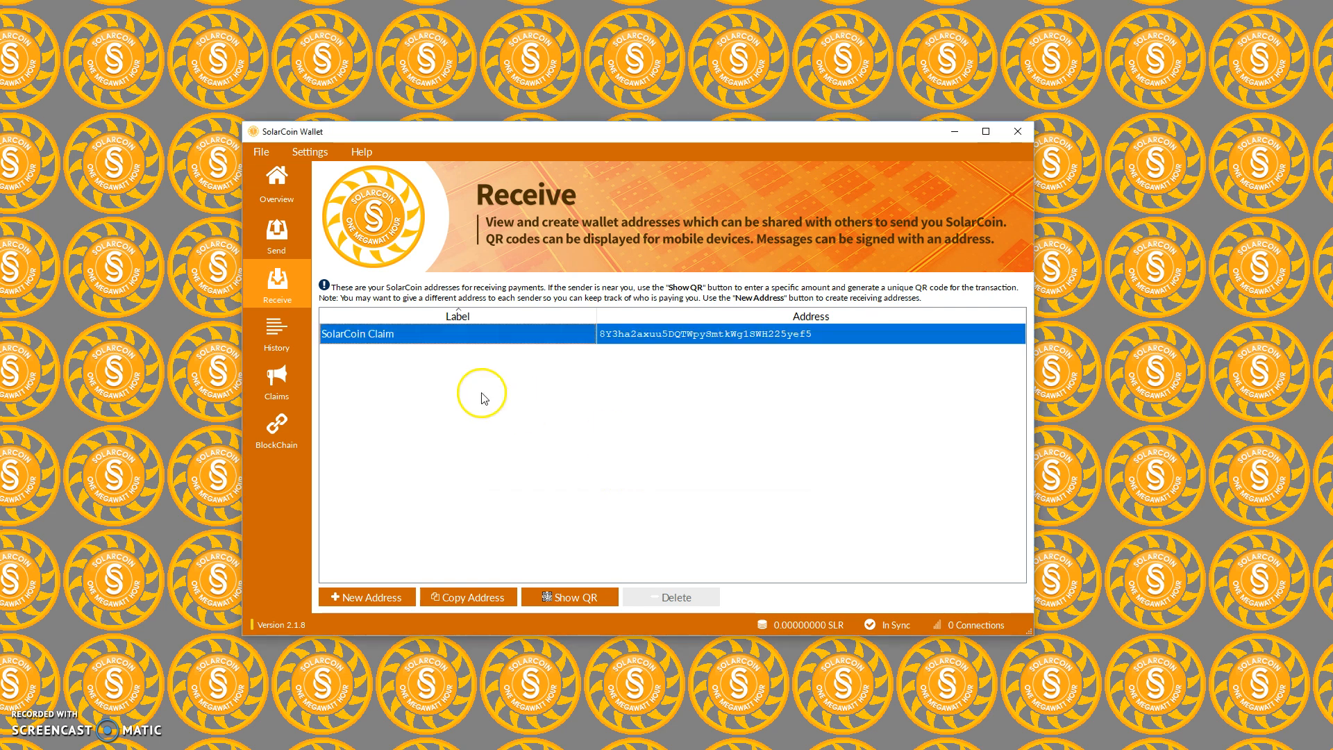